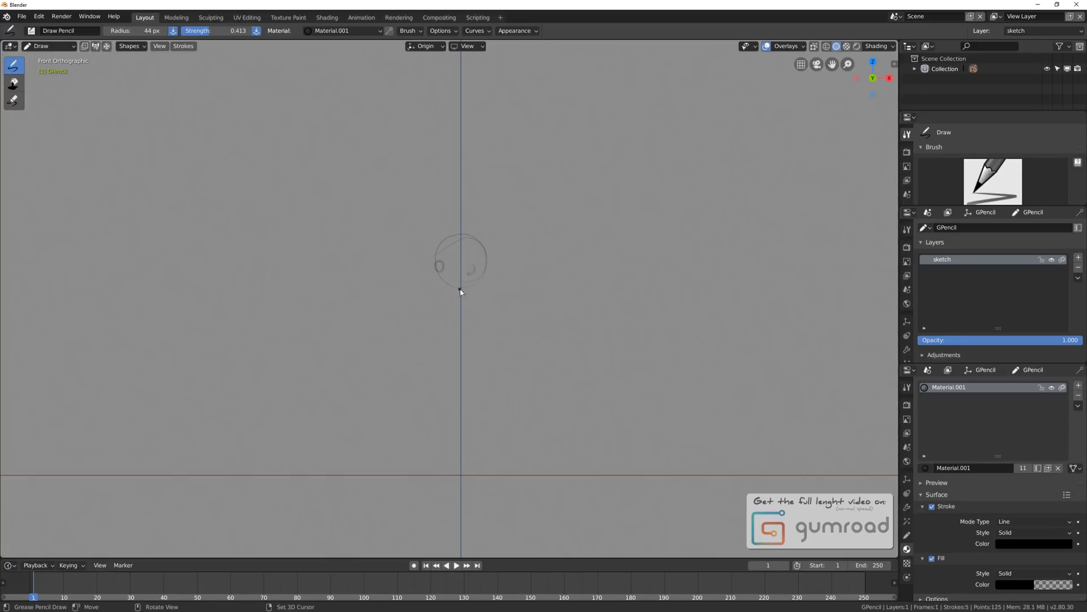
Rough in the creature's mouth, torso, chest, legs, right arm and shoulders under the head circle.
{"action": "left_click_drag", "start_coordinate": [461, 288], "coordinate": [430, 411]}
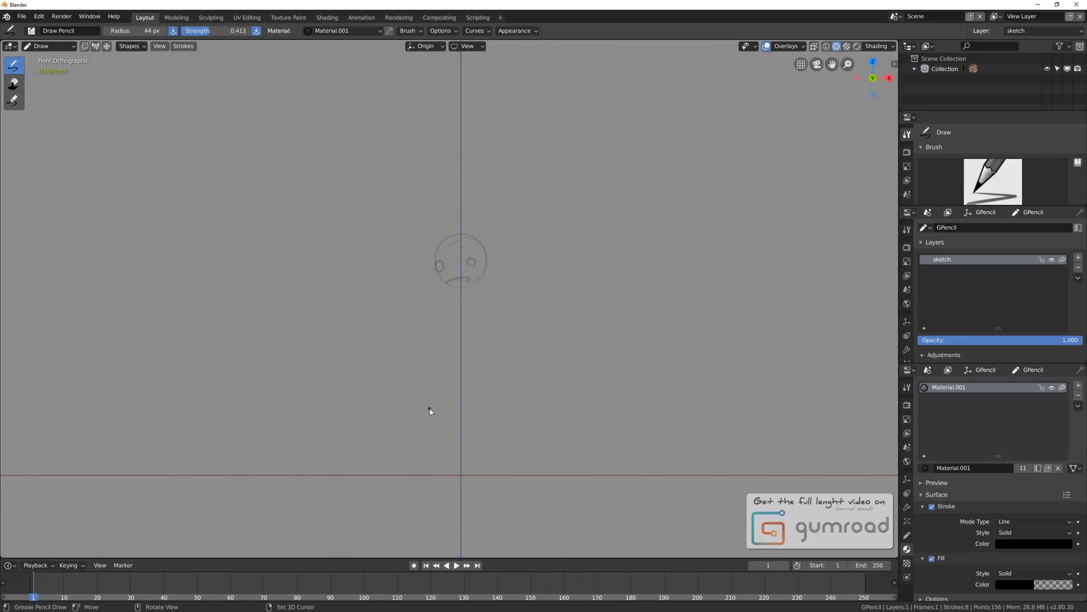
{"action": "left_click_drag", "start_coordinate": [472, 319], "coordinate": [517, 367]}
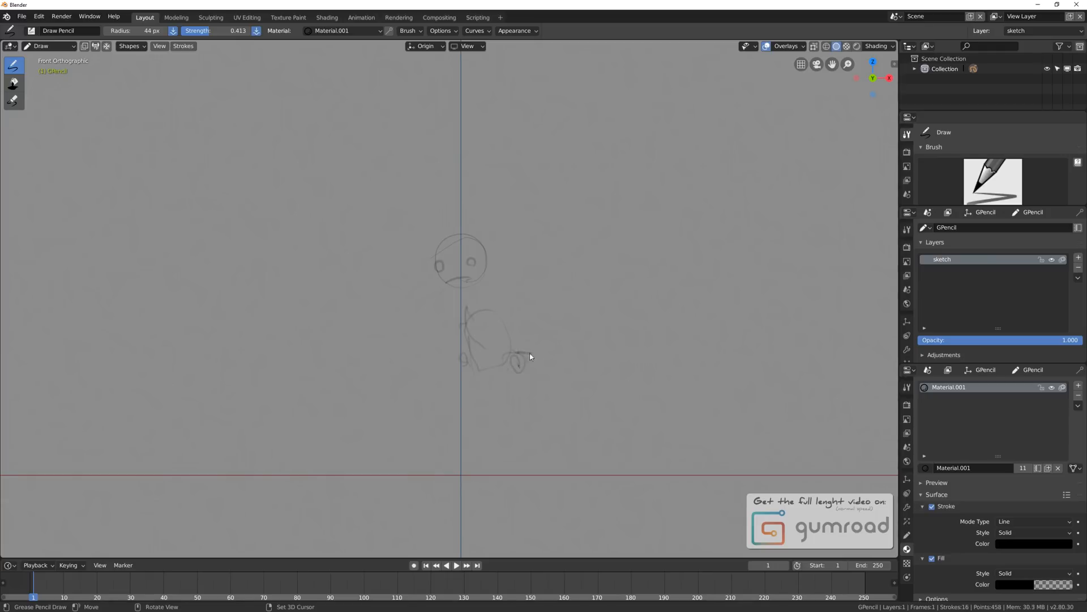
{"action": "left_click_drag", "start_coordinate": [526, 350], "coordinate": [548, 434]}
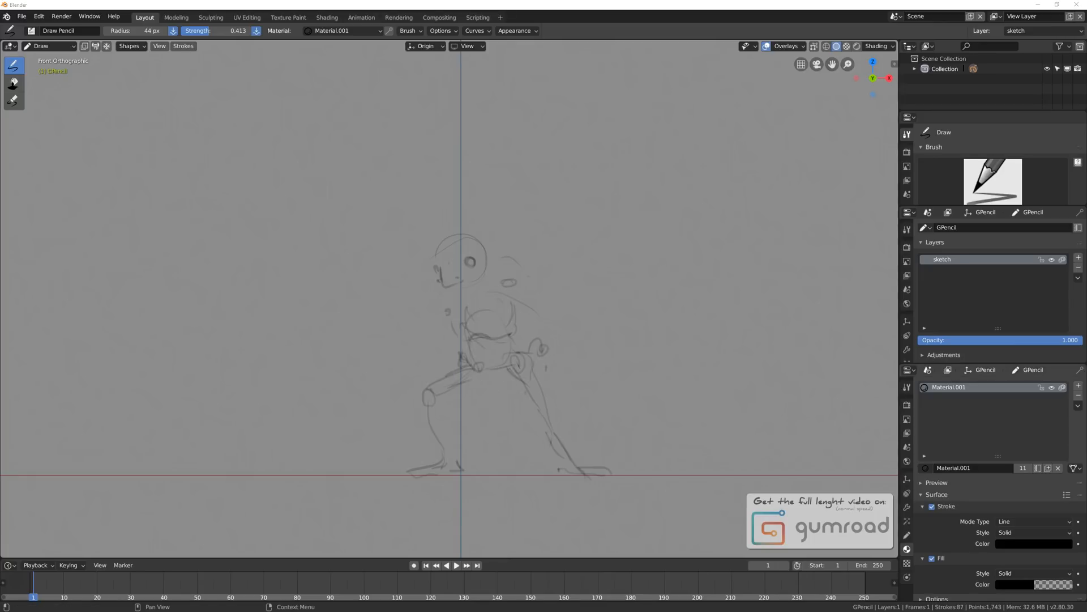
{"action": "left_click_drag", "start_coordinate": [500, 367], "coordinate": [440, 402]}
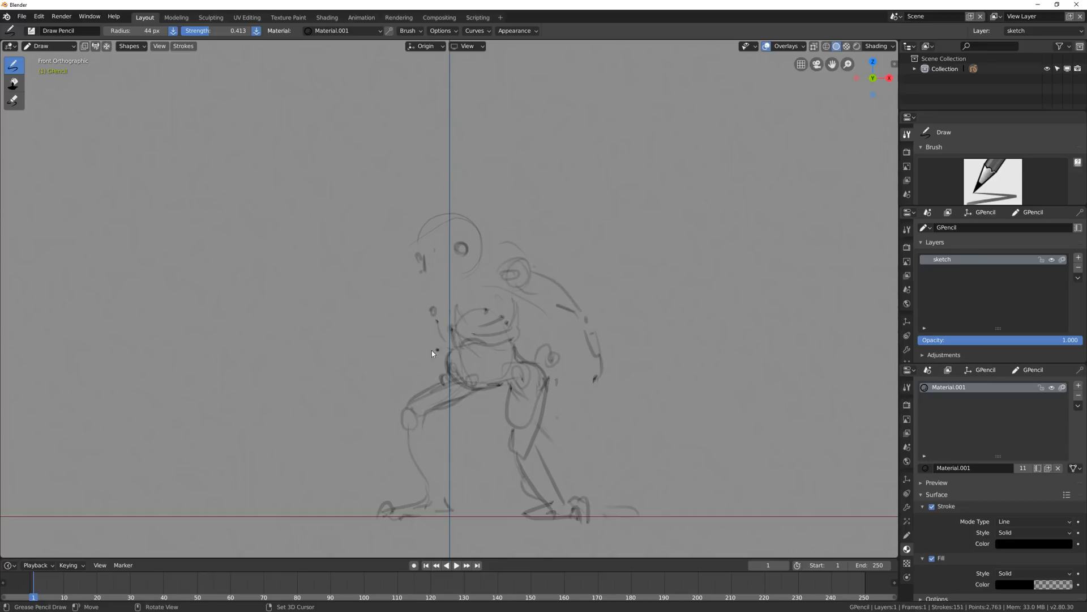
{"action": "left_click_drag", "start_coordinate": [603, 360], "coordinate": [561, 433]}
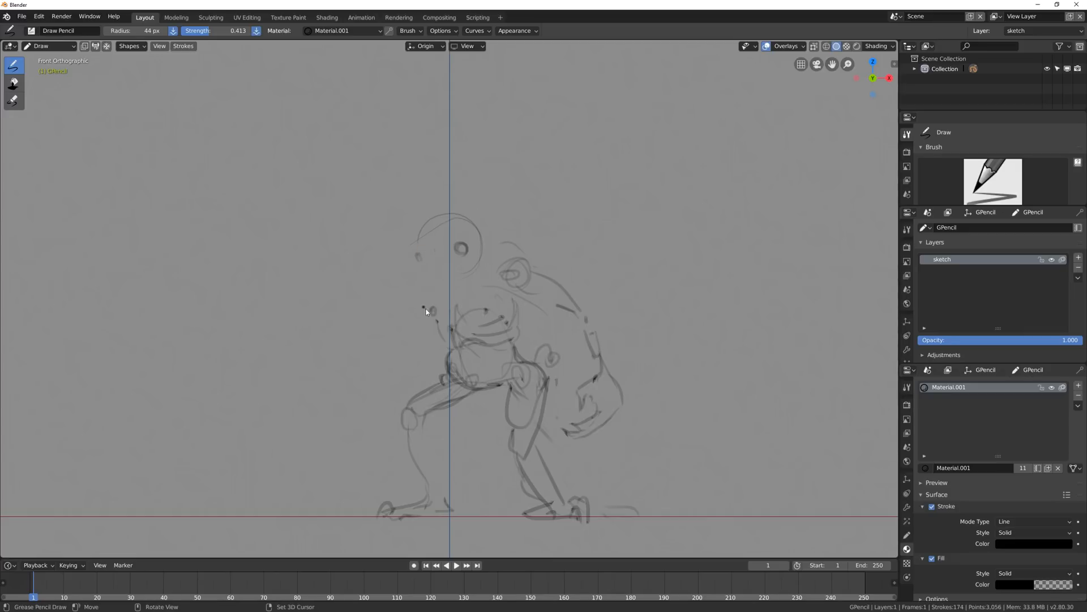
{"action": "left_click_drag", "start_coordinate": [430, 308], "coordinate": [375, 437]}
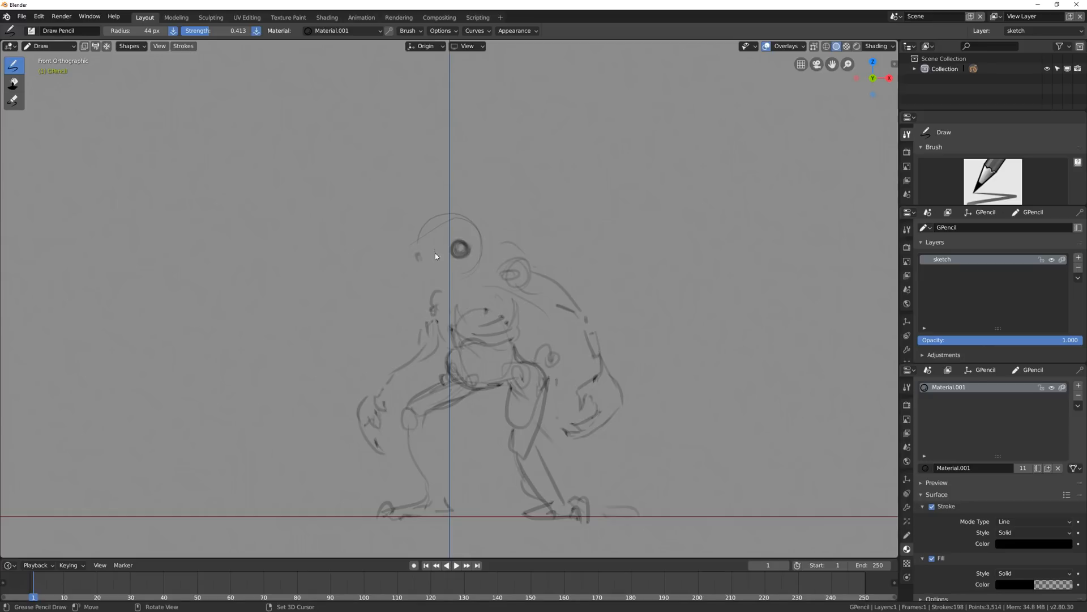
Sketch the left limbs, a head spike and left head side, and darken the single eye.
{"action": "left_click_drag", "start_coordinate": [415, 239], "coordinate": [434, 264]}
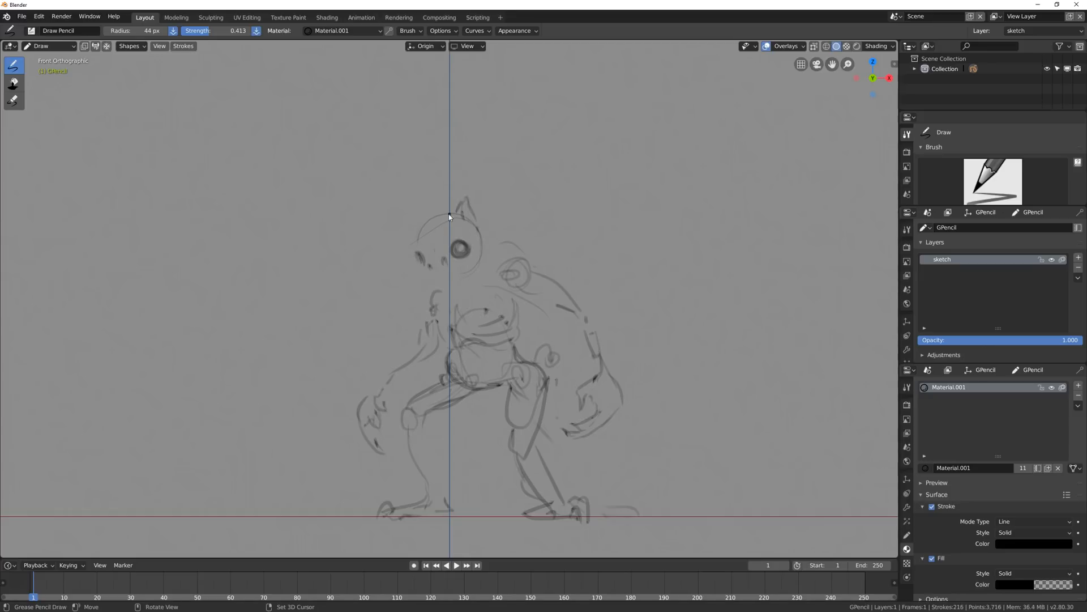
{"action": "left_click_drag", "start_coordinate": [449, 215], "coordinate": [416, 239]}
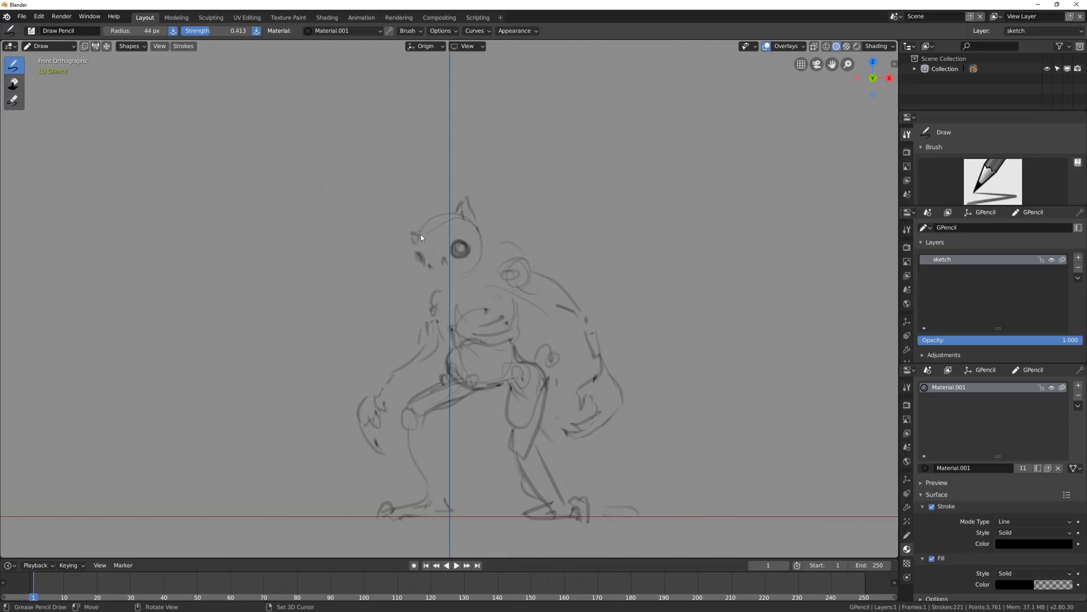
{"action": "left_click_drag", "start_coordinate": [416, 222], "coordinate": [450, 216]}
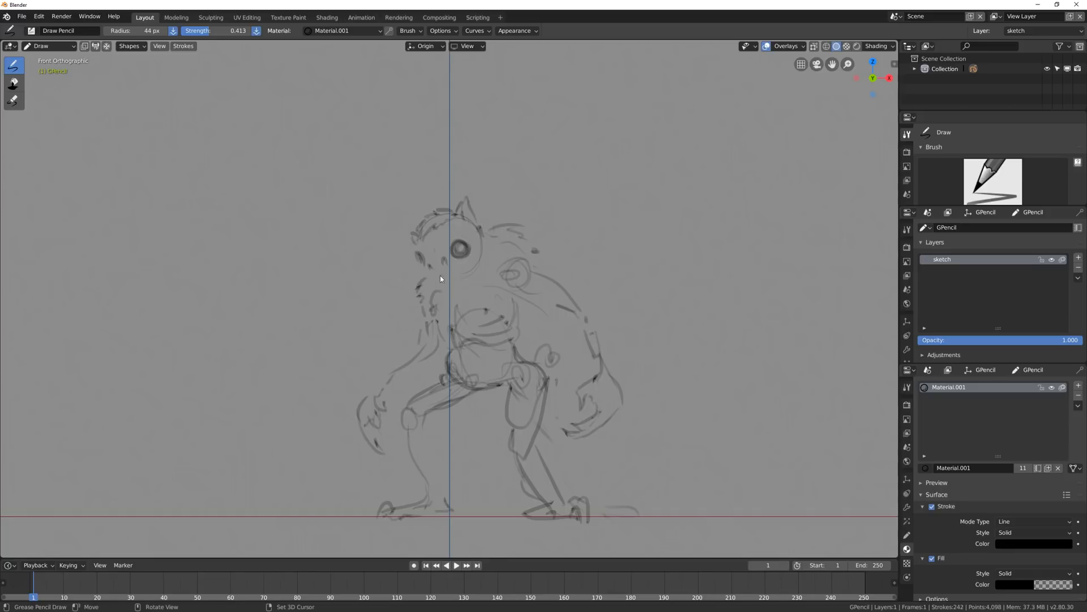
{"action": "left_click", "coordinate": [440, 264]}
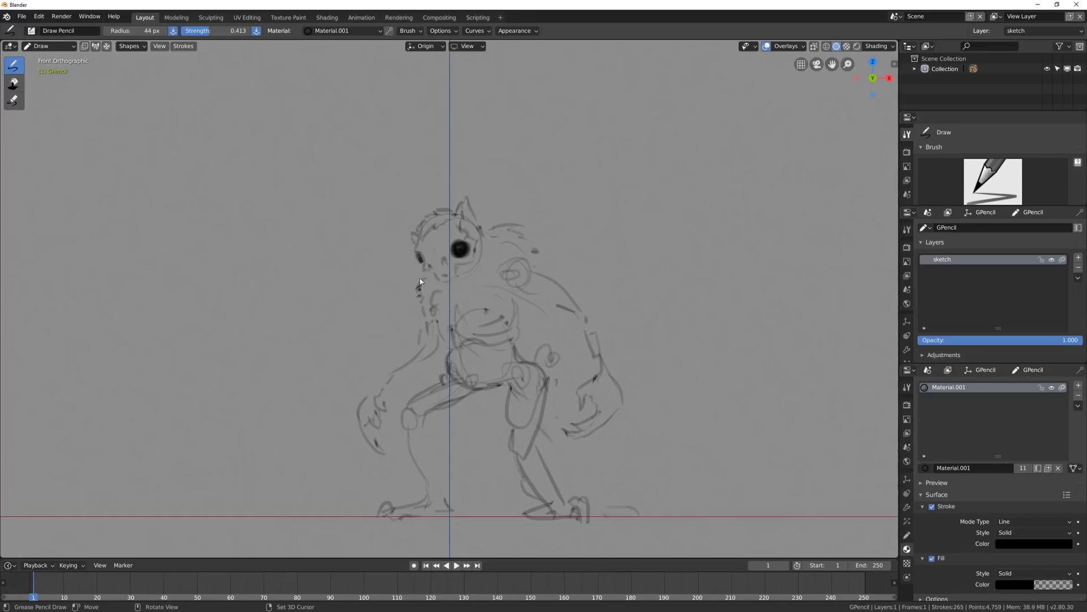
Add back fur, lower-leg and foot detail, and refine the hip and loincloth area.
{"action": "left_click_drag", "start_coordinate": [422, 285], "coordinate": [549, 247]}
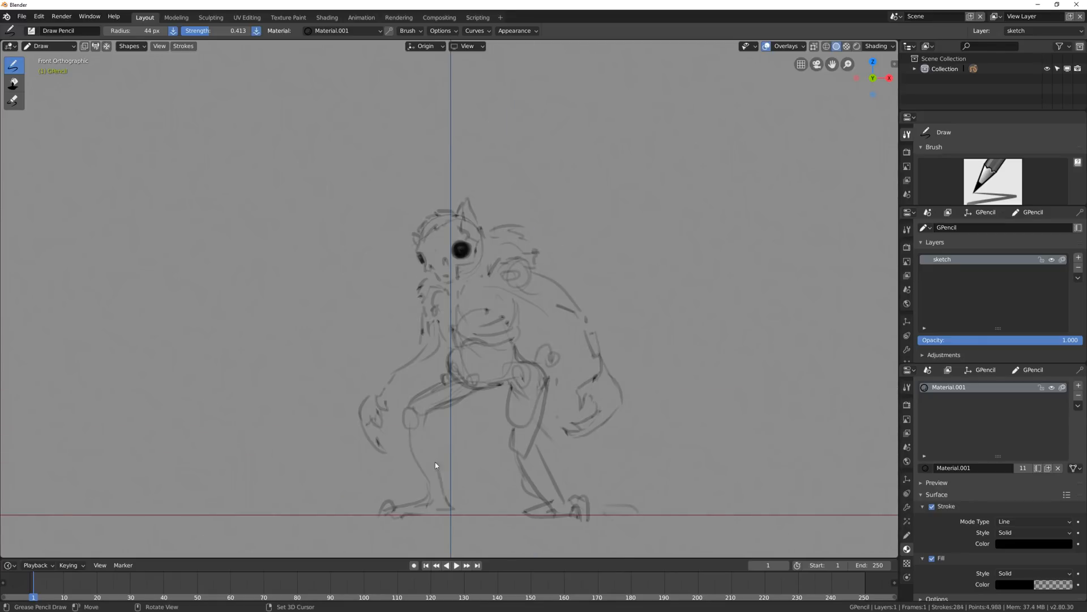
{"action": "left_click_drag", "start_coordinate": [430, 465], "coordinate": [419, 503]}
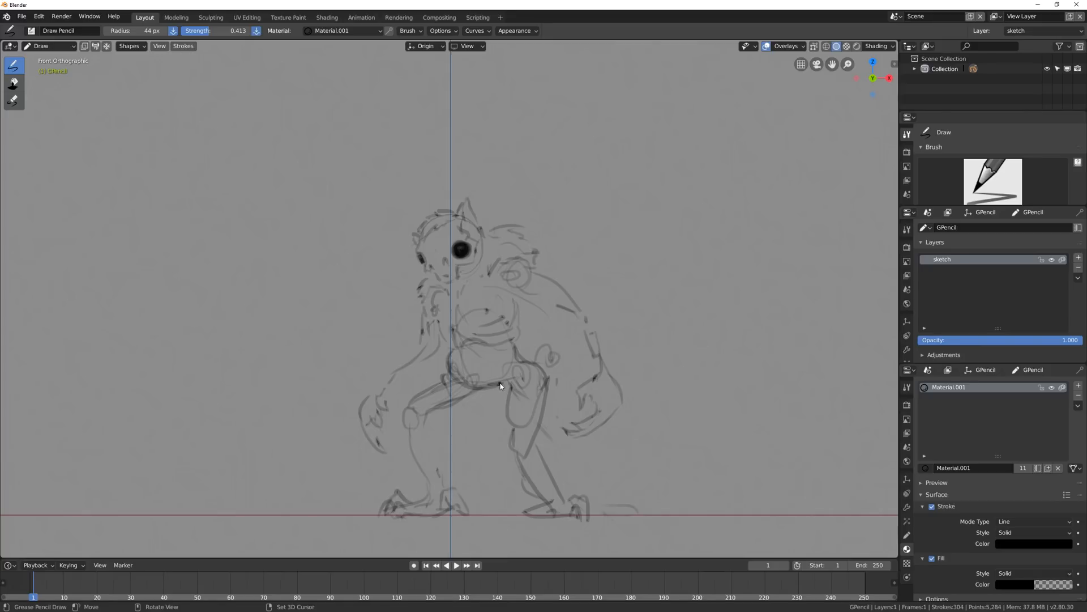
{"action": "left_click_drag", "start_coordinate": [502, 385], "coordinate": [527, 463]}
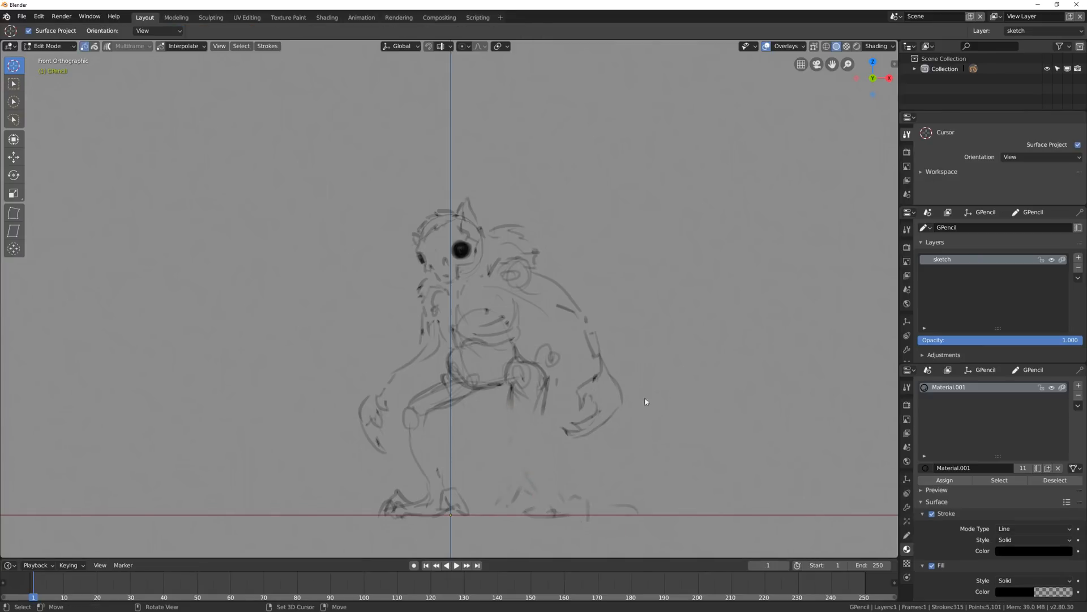
Leave drawing, mirror the creature sketch along X and bring up the mode choices.
{"action": "left_click", "coordinate": [801, 45]}
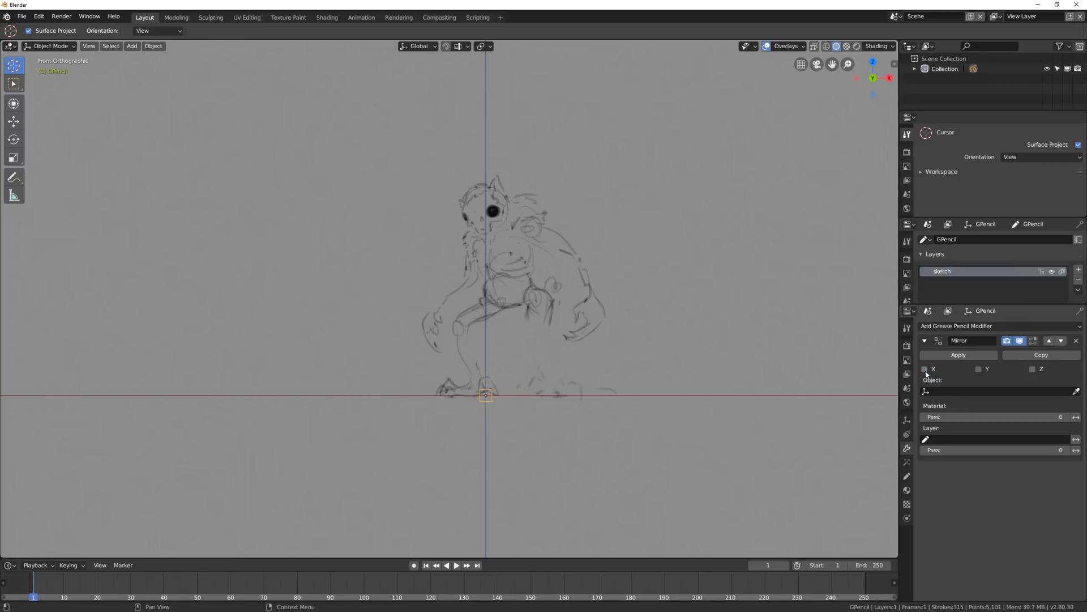
{"action": "left_click", "coordinate": [1076, 341]}
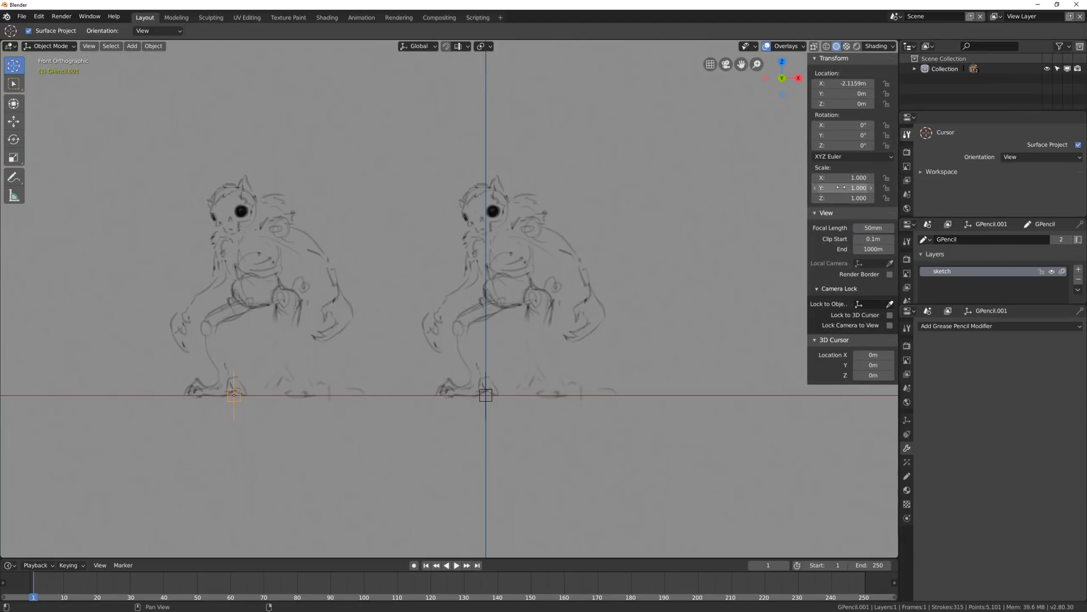
{"action": "key", "text": "Tab"}
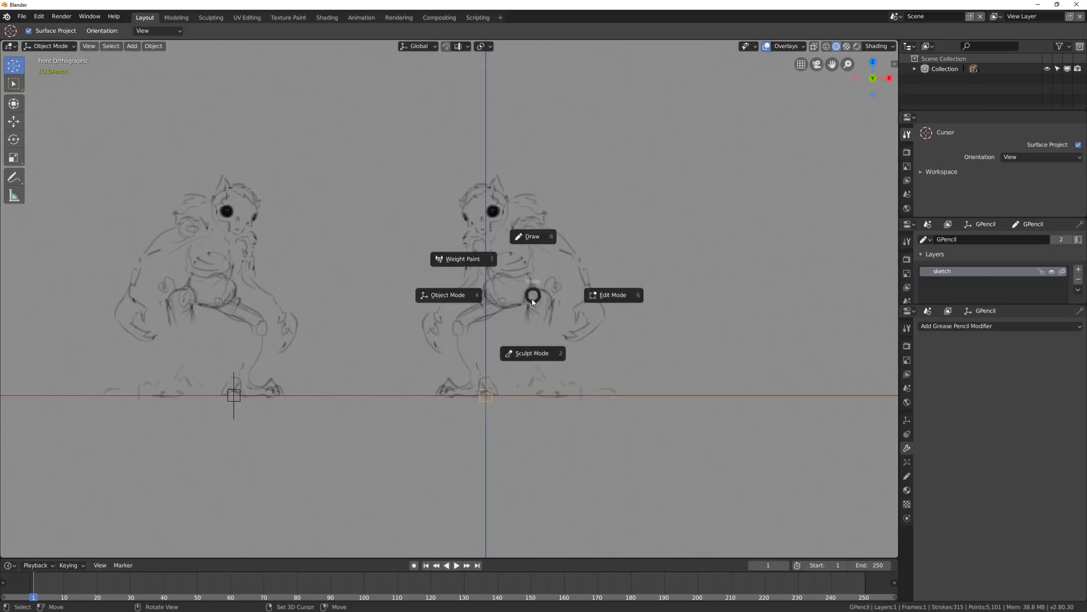
Back in Draw mode, sketch the loincloth over the hips with its front and folds.
{"action": "left_click", "coordinate": [532, 353]}
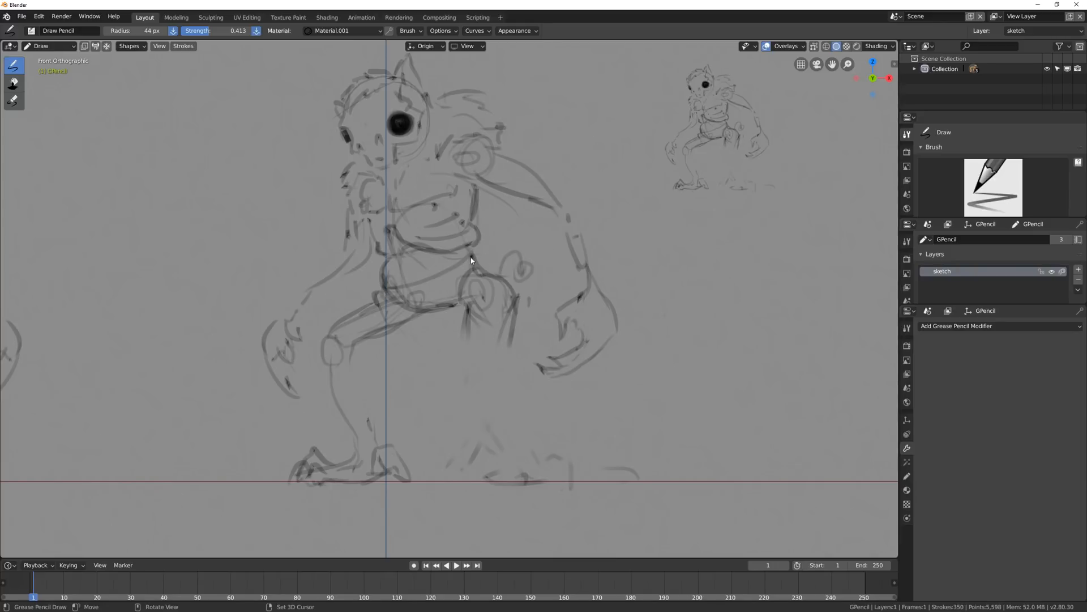
{"action": "left_click_drag", "start_coordinate": [468, 257], "coordinate": [428, 329]}
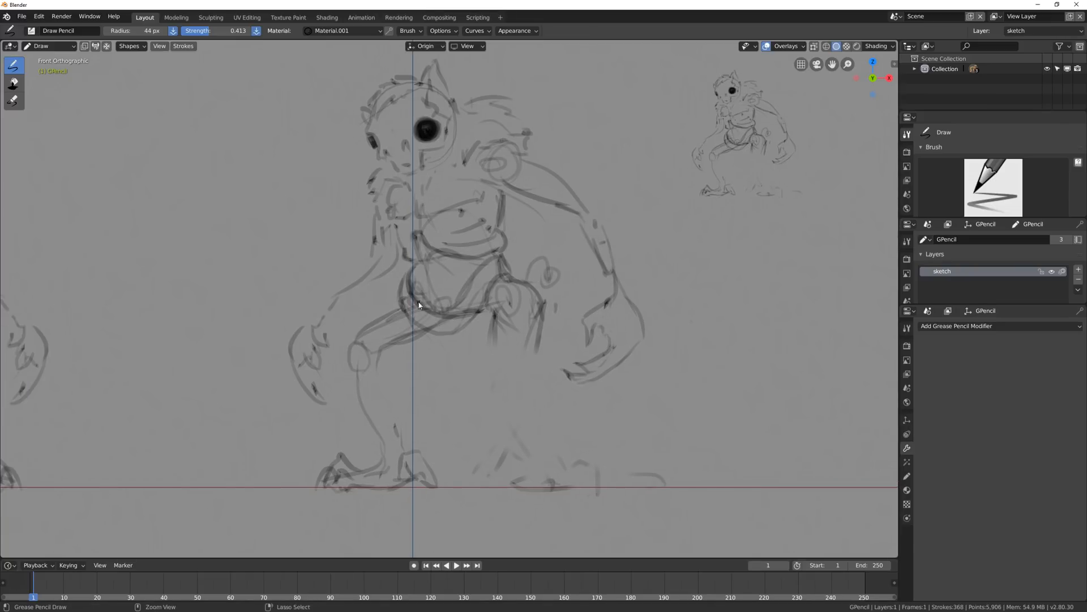
{"action": "left_click", "coordinate": [14, 101]}
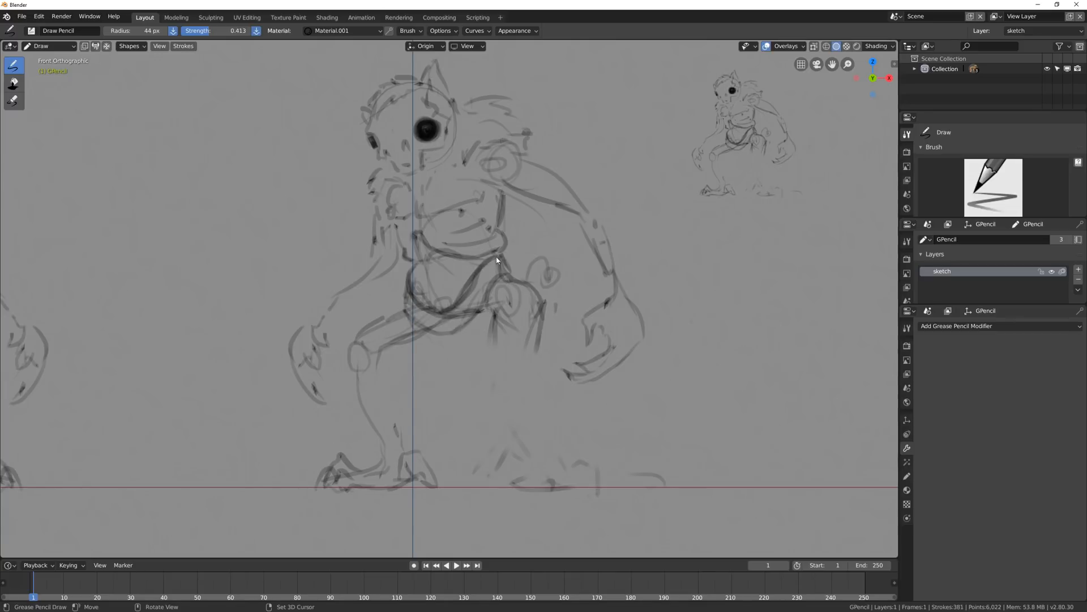
{"action": "left_click_drag", "start_coordinate": [496, 260], "coordinate": [454, 308]}
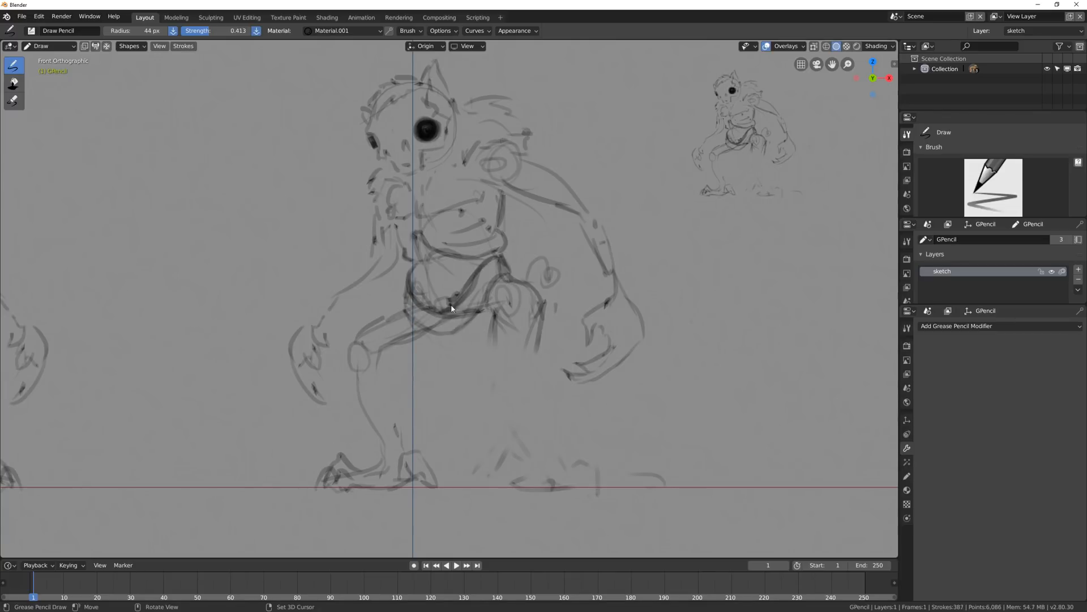
{"action": "left_click_drag", "start_coordinate": [451, 305], "coordinate": [440, 391]}
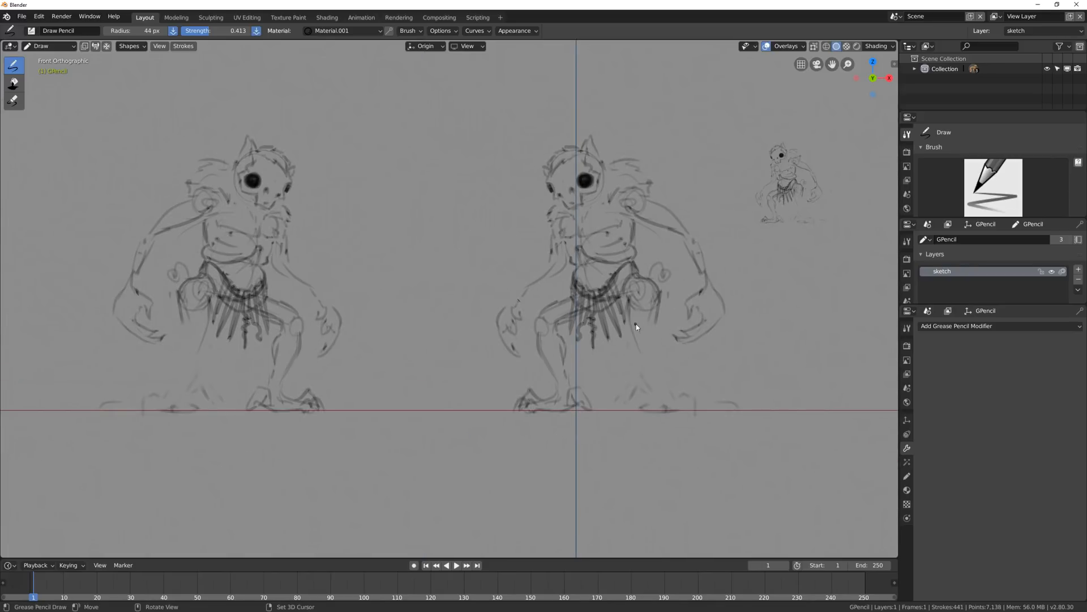
Refine the head and body lines and sketch skull-like details on the face and crown.
{"action": "left_click_drag", "start_coordinate": [638, 313], "coordinate": [648, 353]}
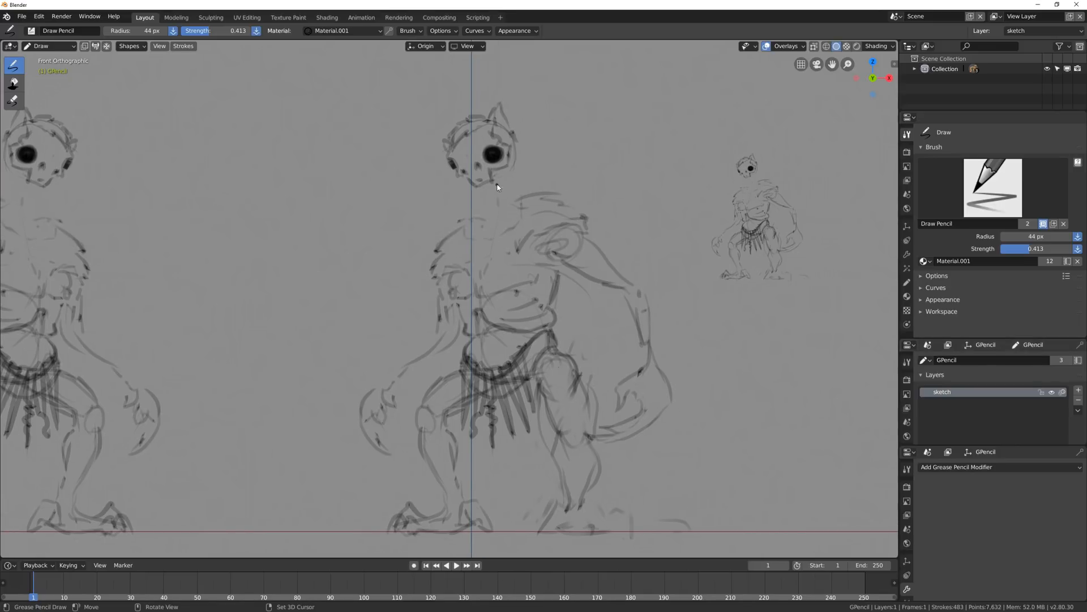
{"action": "left_click_drag", "start_coordinate": [501, 184], "coordinate": [506, 218]}
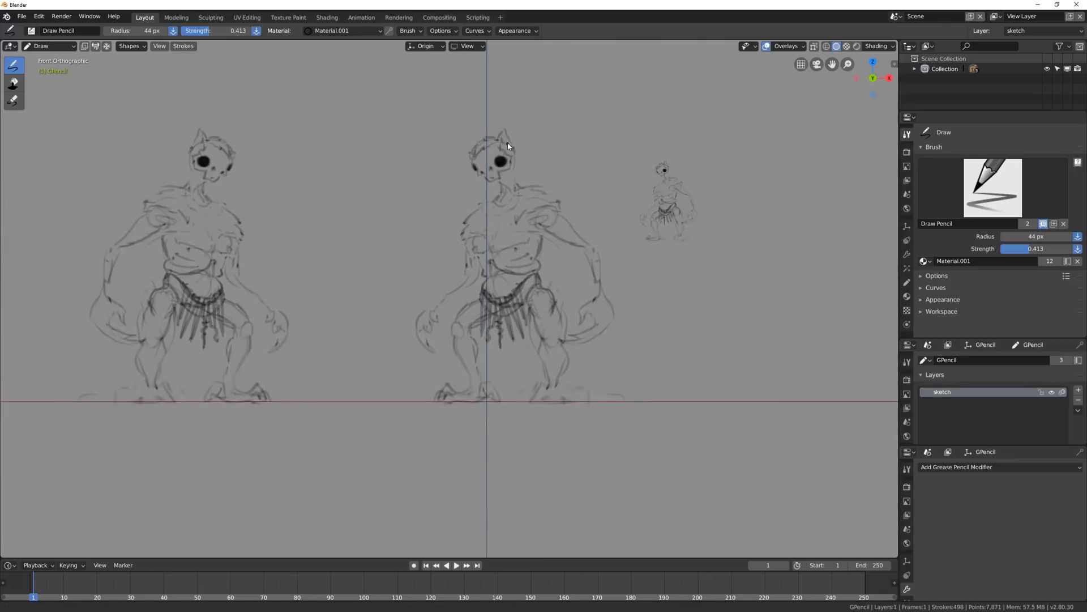
{"action": "left_click_drag", "start_coordinate": [507, 146], "coordinate": [500, 201]}
{"action": "type", "text": "sketch_det"}
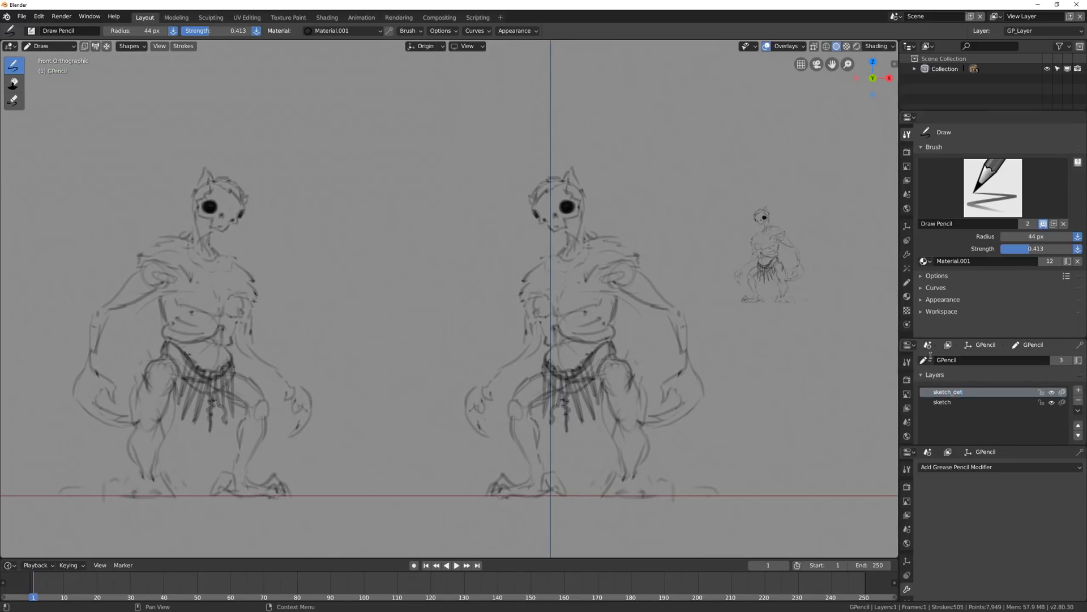
Lock the rough sketch layer, thin the brush and switch to editing existing strokes.
{"action": "left_click", "coordinate": [942, 402]}
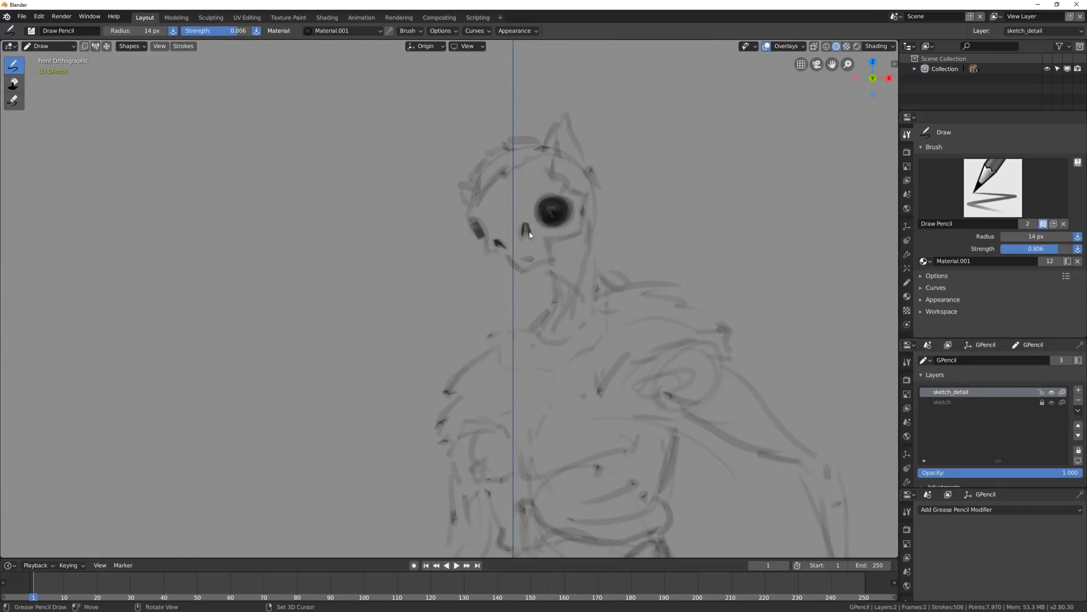
{"action": "left_click", "coordinate": [130, 46]}
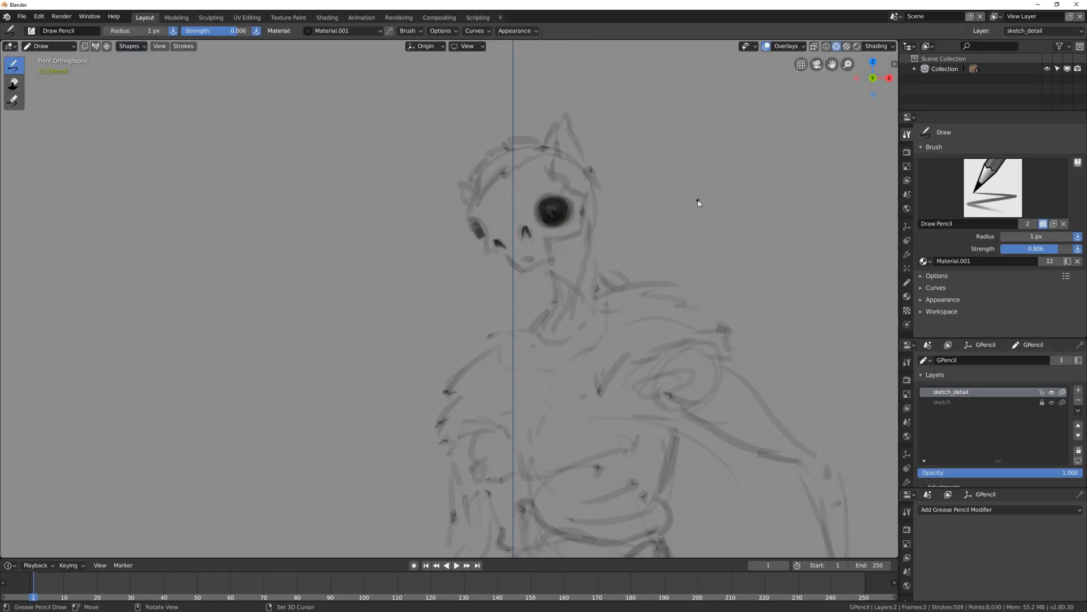
{"action": "left_click", "coordinate": [129, 45]}
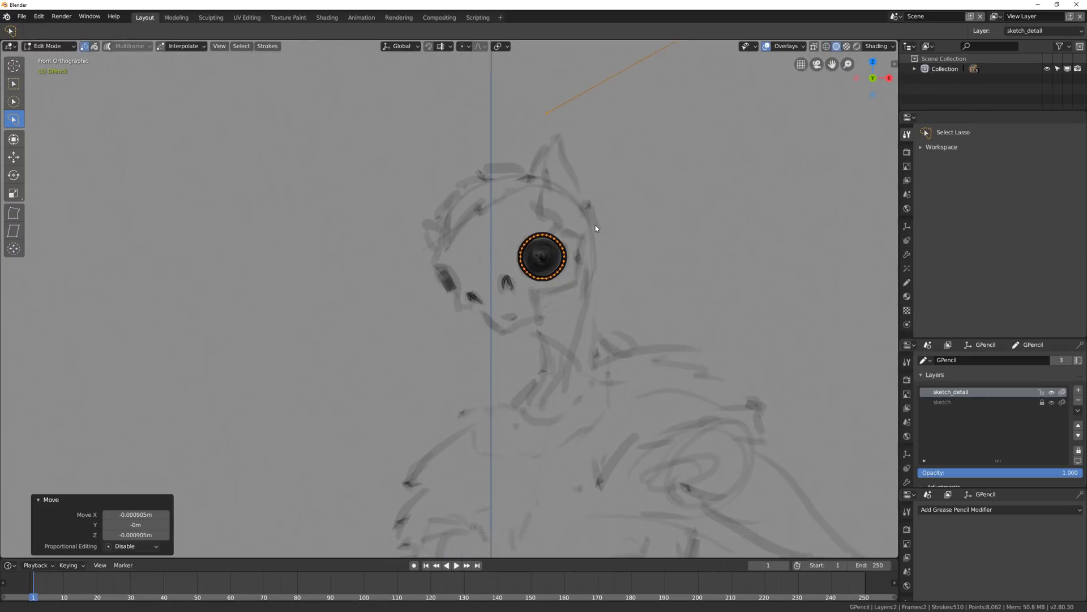
Switch to smoothing strokes and choose the thickness sculpting brush.
{"action": "left_click", "coordinate": [49, 46]}
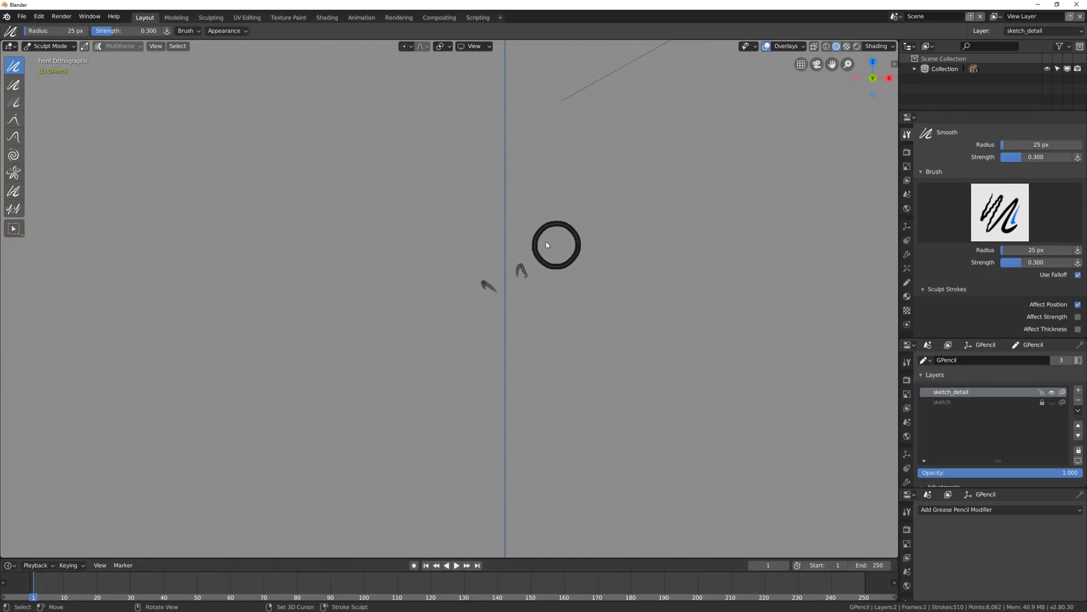
{"action": "left_click", "coordinate": [12, 85]}
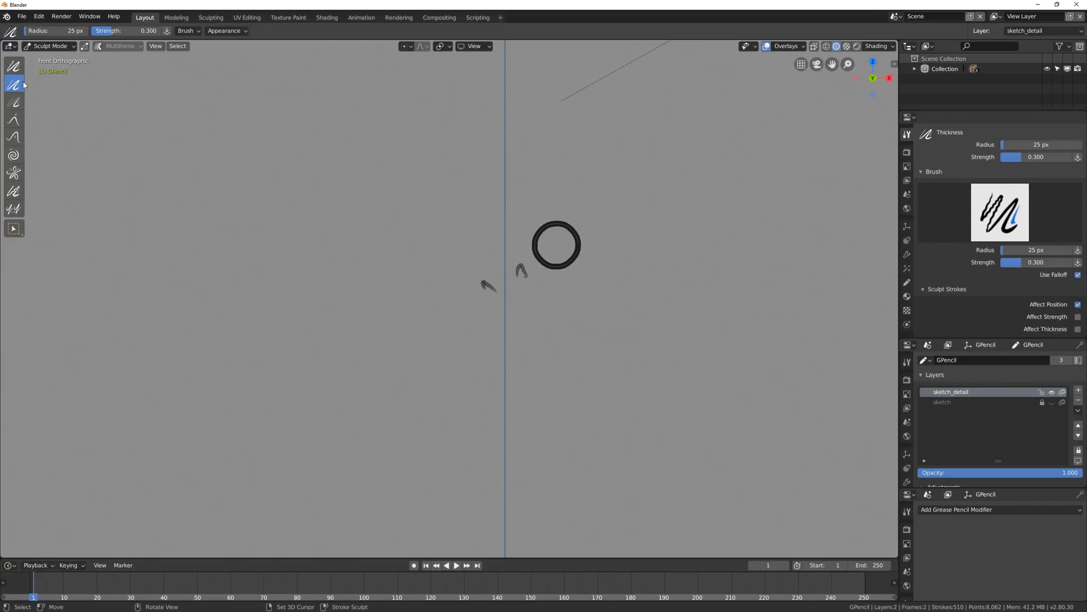
{"action": "mouse_move", "coordinate": [544, 251]}
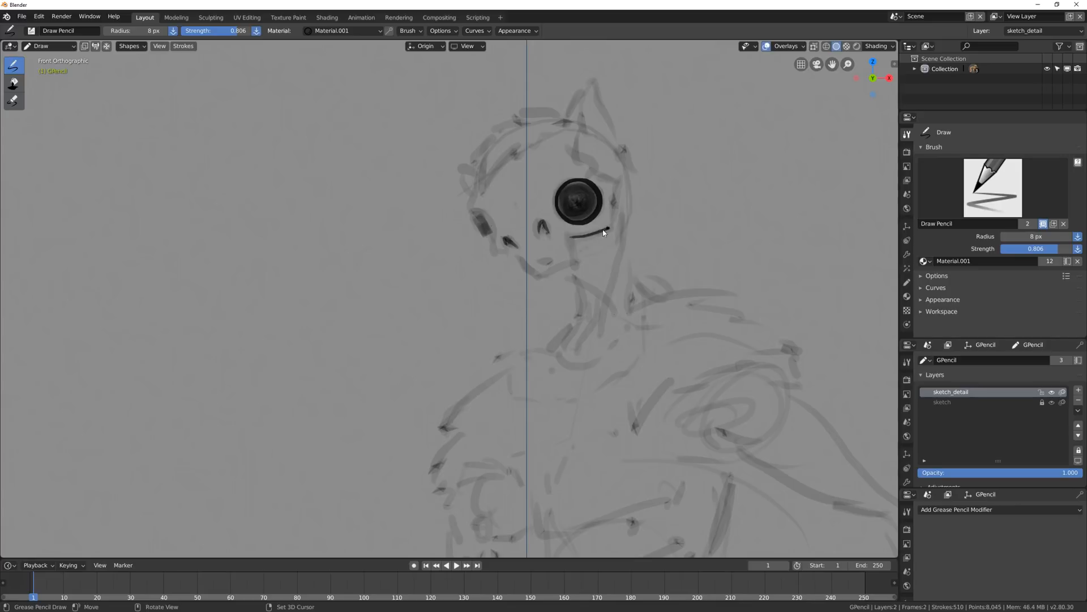
Ink the hair, ears, left head side, cheekbone and the skull's lower jaw outline.
{"action": "left_click_drag", "start_coordinate": [568, 235], "coordinate": [616, 208]}
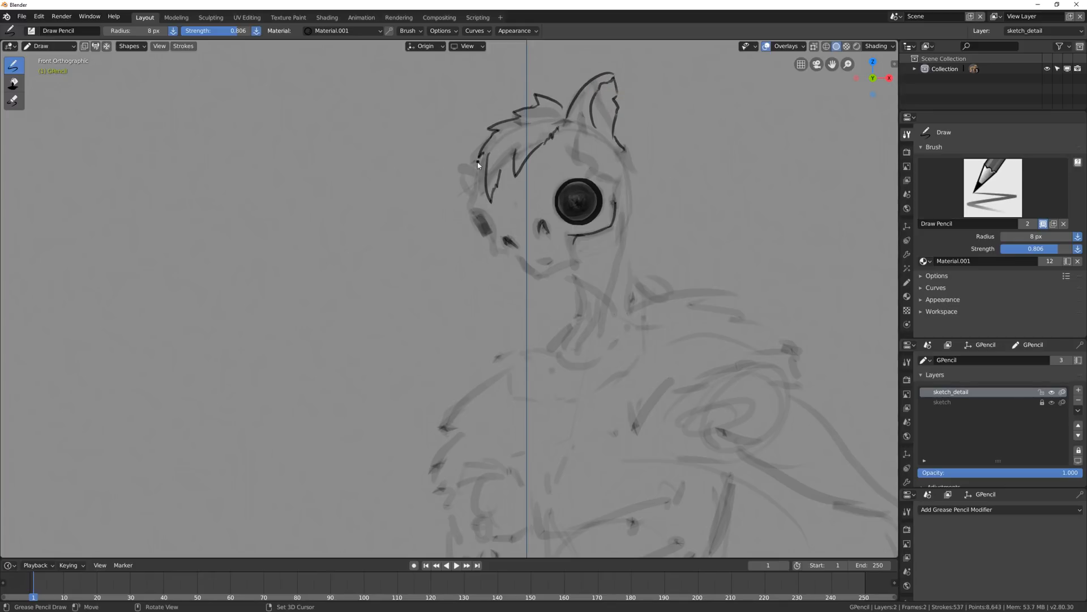
{"action": "left_click_drag", "start_coordinate": [478, 166], "coordinate": [500, 236]}
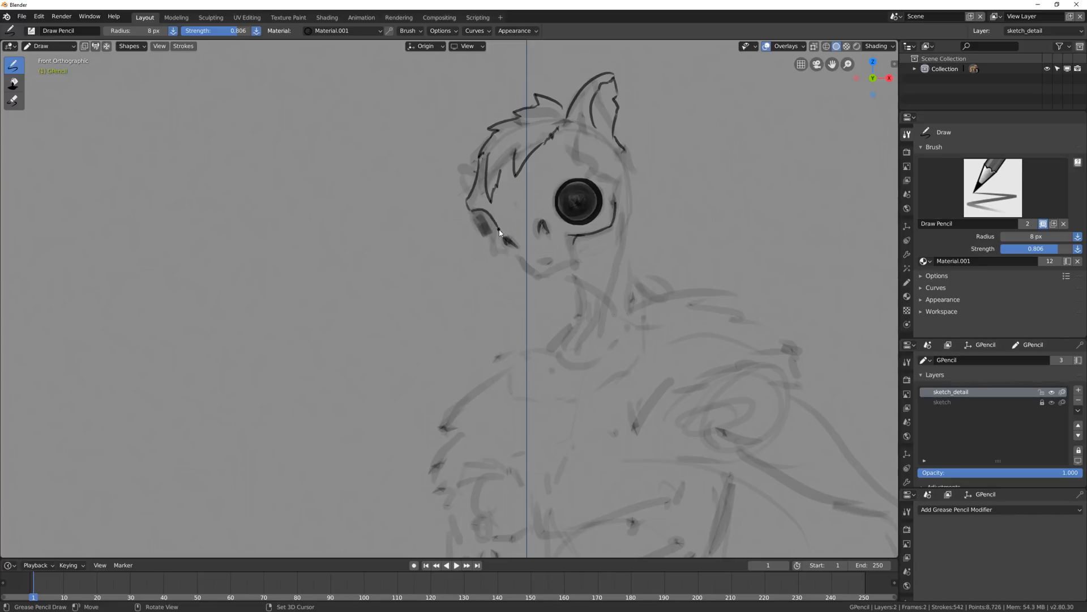
{"action": "left_click_drag", "start_coordinate": [473, 208], "coordinate": [498, 257]}
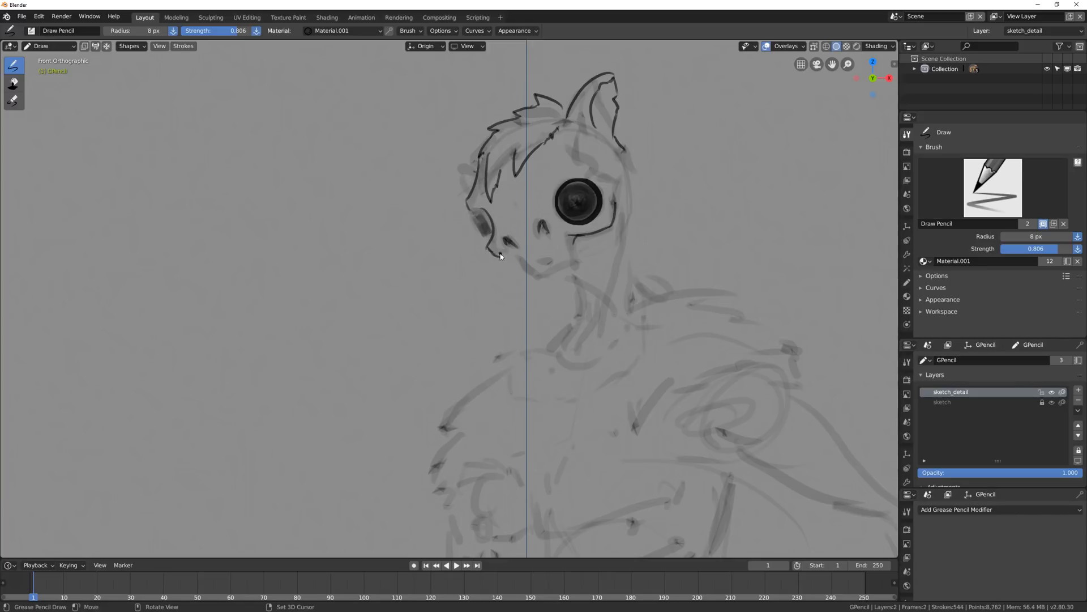
{"action": "left_click_drag", "start_coordinate": [506, 261], "coordinate": [549, 269]}
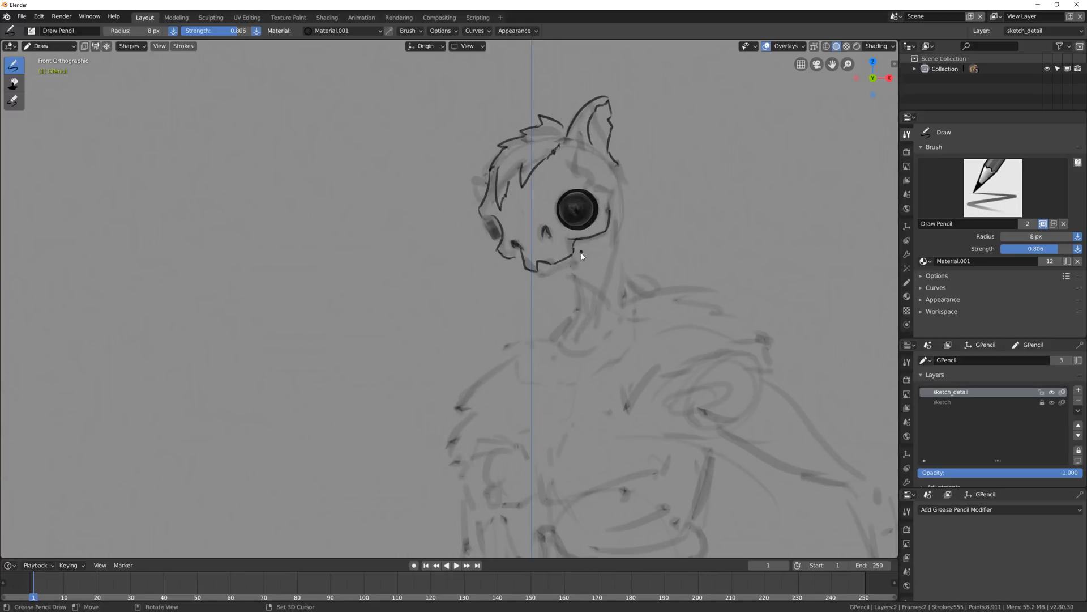
{"action": "left_click_drag", "start_coordinate": [568, 257], "coordinate": [555, 291]}
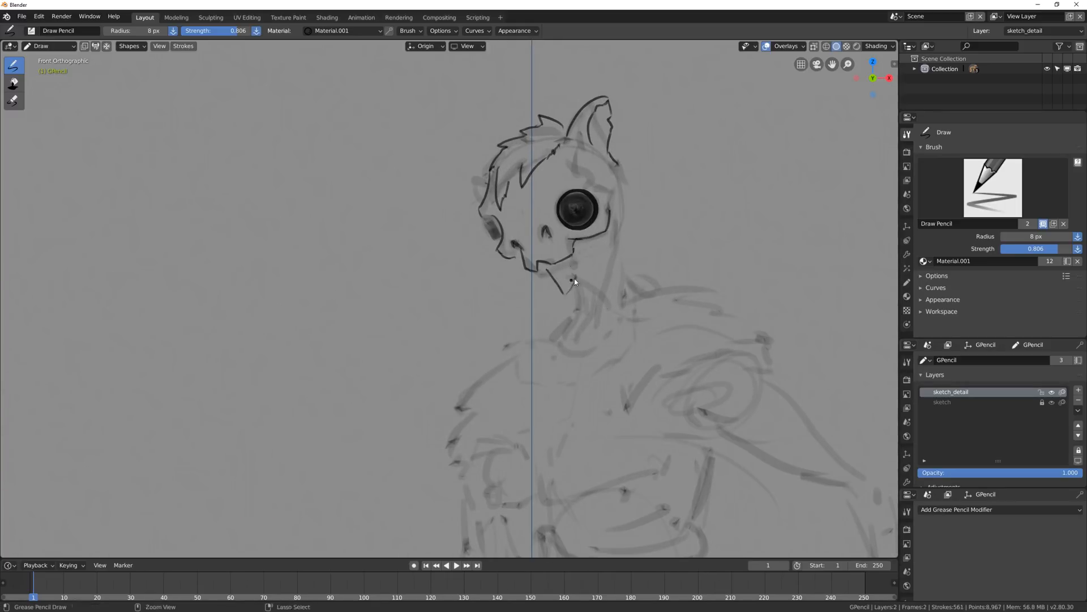
{"action": "left_click_drag", "start_coordinate": [555, 292], "coordinate": [575, 267]}
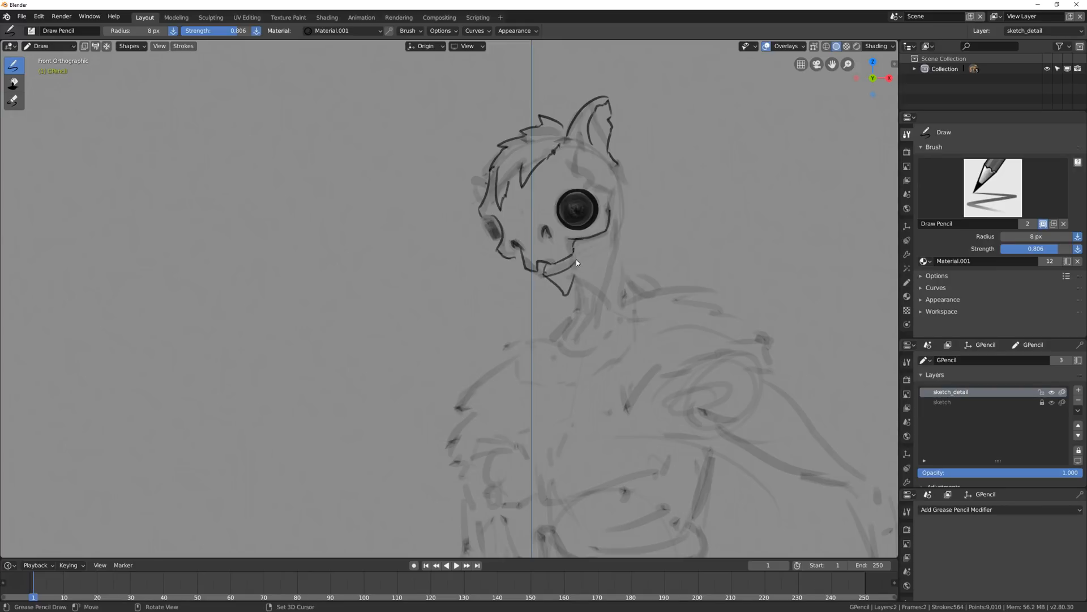
{"action": "left_click_drag", "start_coordinate": [546, 271], "coordinate": [592, 252]}
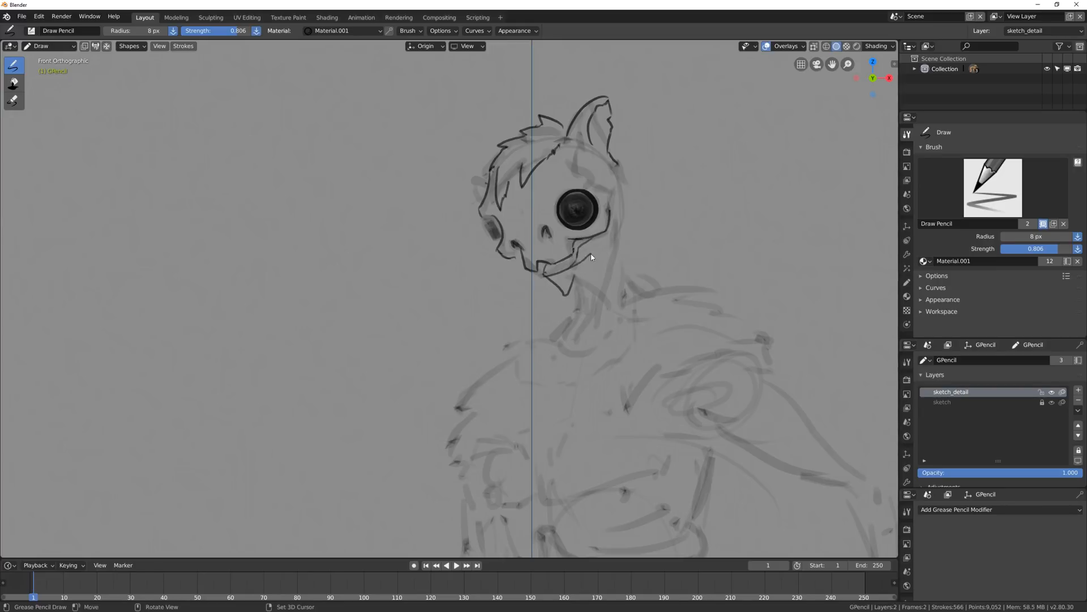
Fix the jaw with the eraser, then ink teeth, neck, forehead lines and shoulder fur.
{"action": "left_click", "coordinate": [13, 101]}
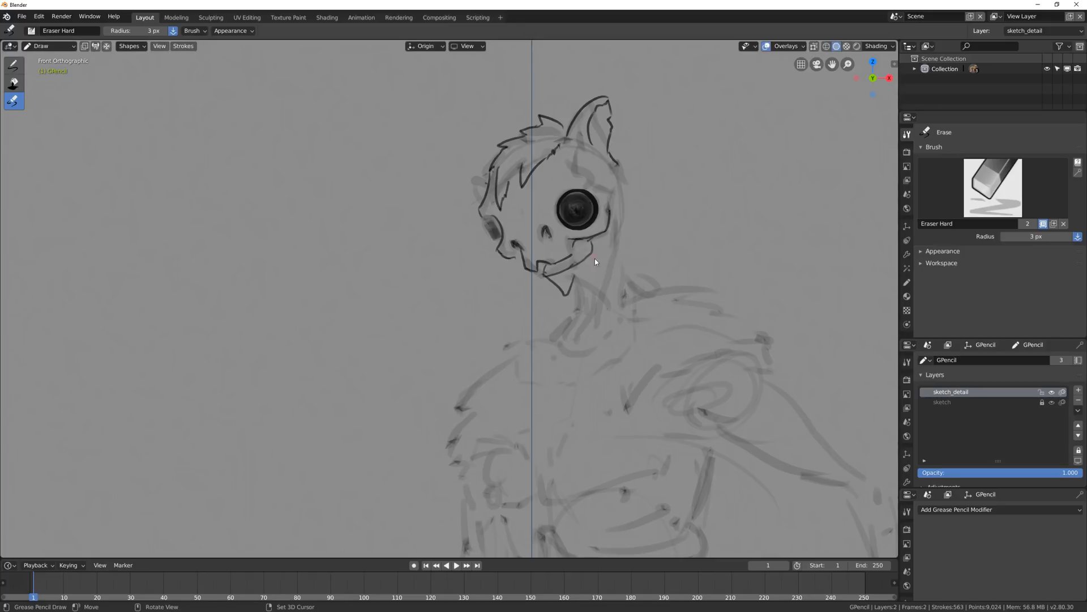
{"action": "left_click", "coordinate": [13, 65]}
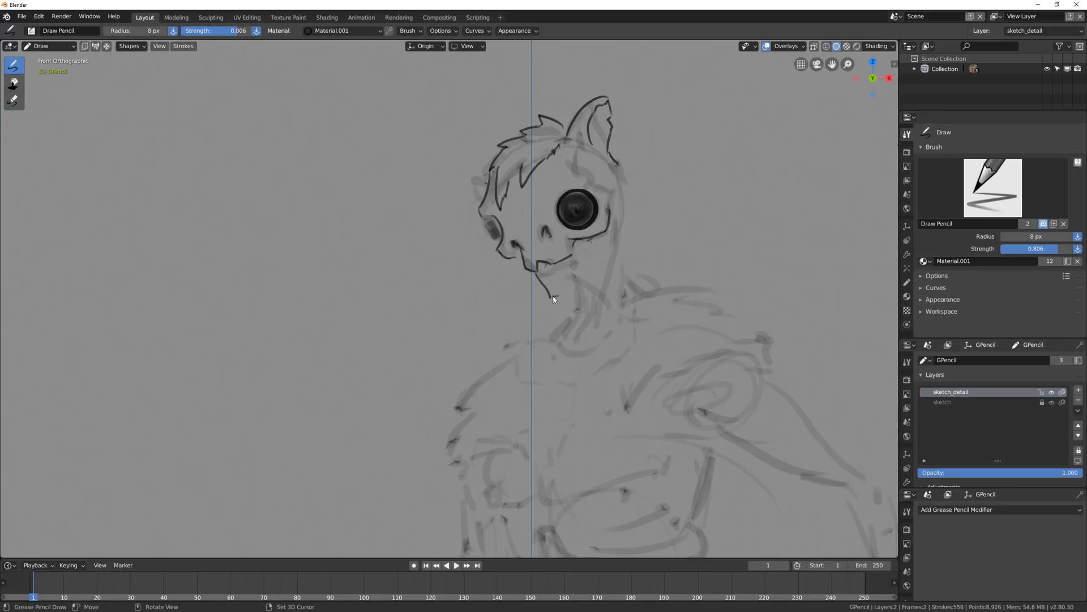
{"action": "left_click_drag", "start_coordinate": [555, 298], "coordinate": [570, 280]}
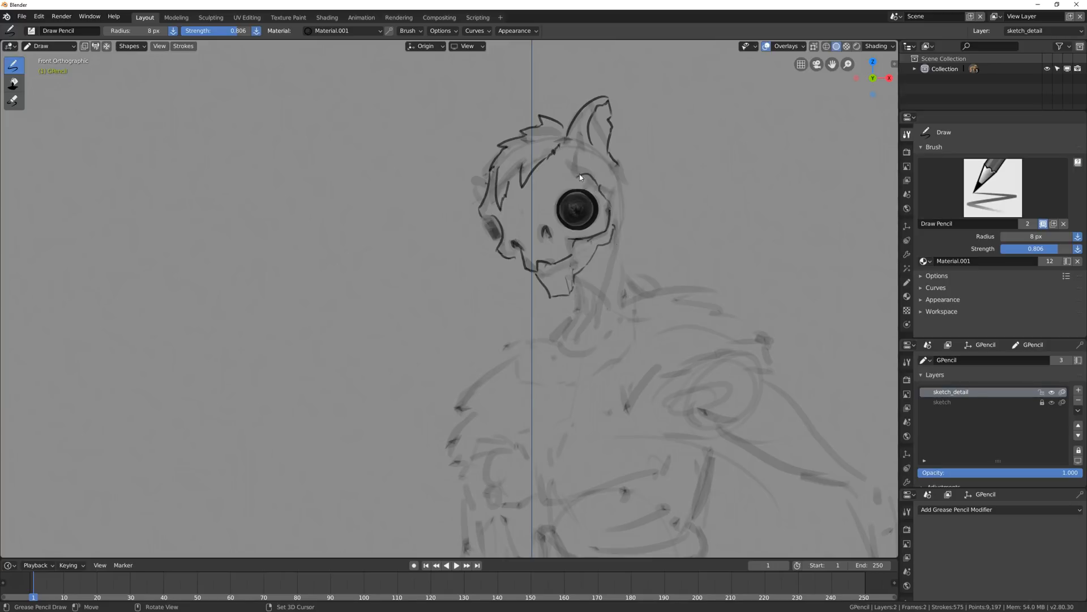
{"action": "left_click_drag", "start_coordinate": [507, 187], "coordinate": [582, 177]}
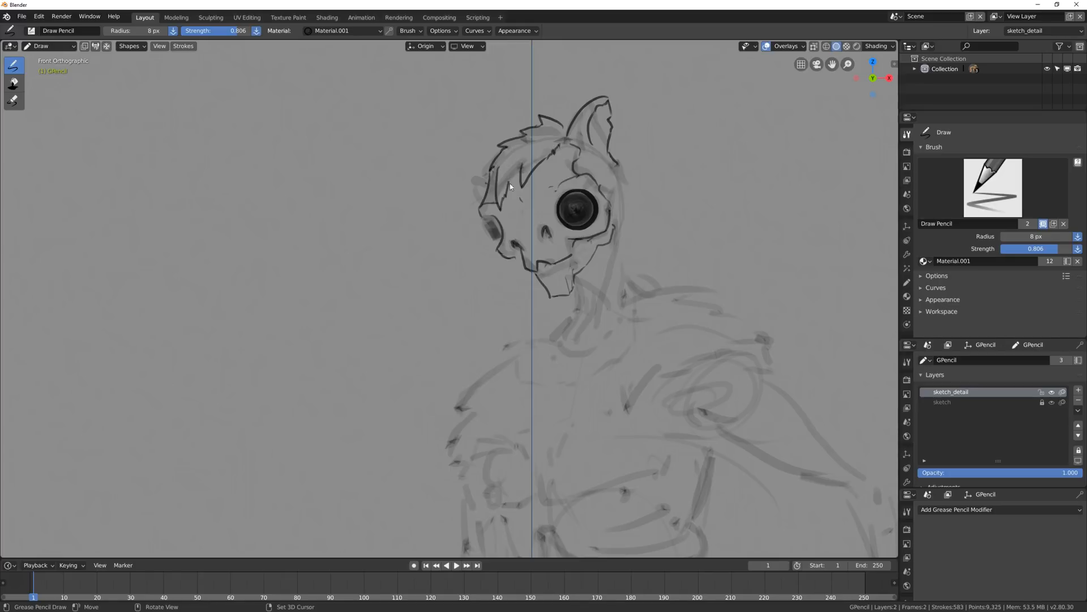
{"action": "left_click_drag", "start_coordinate": [496, 167], "coordinate": [507, 205]}
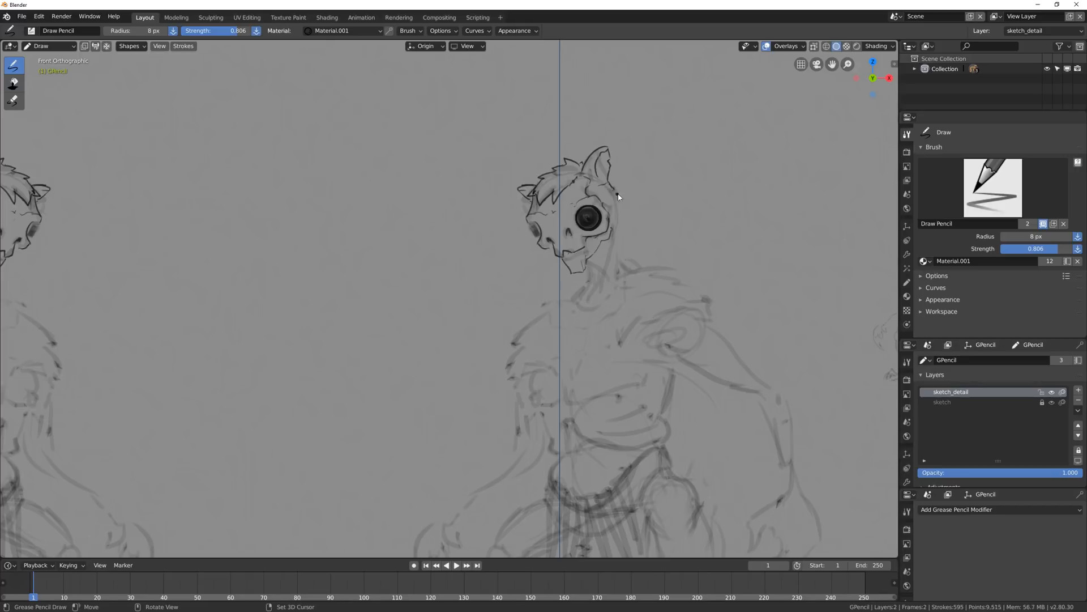
{"action": "left_click_drag", "start_coordinate": [613, 183], "coordinate": [669, 262]}
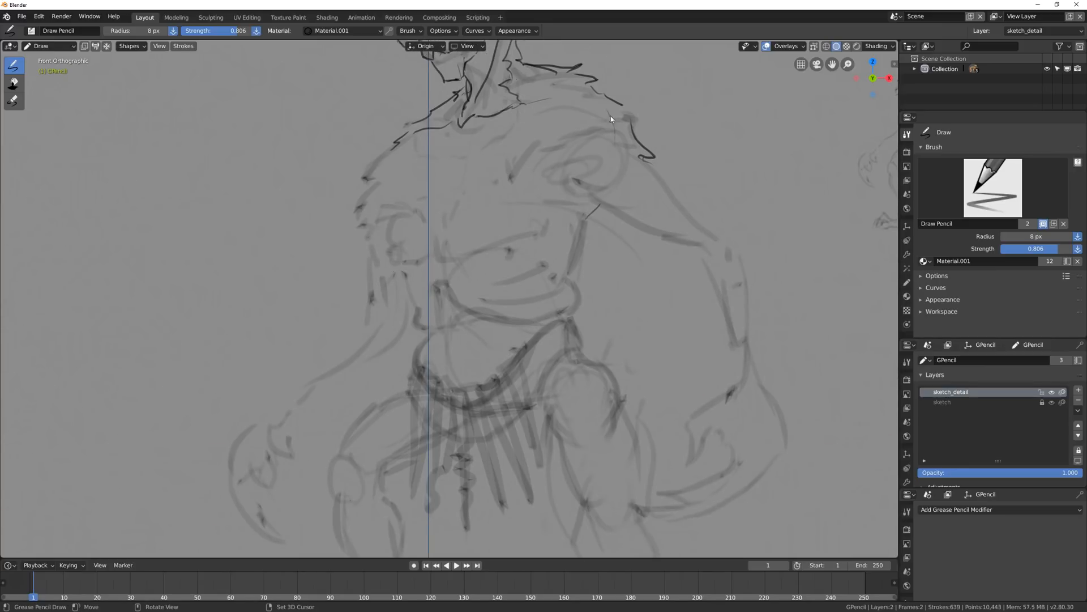
Ink the upper arm from the shoulder down the forearm to the clawed fingers.
{"action": "left_click_drag", "start_coordinate": [617, 122], "coordinate": [638, 215]}
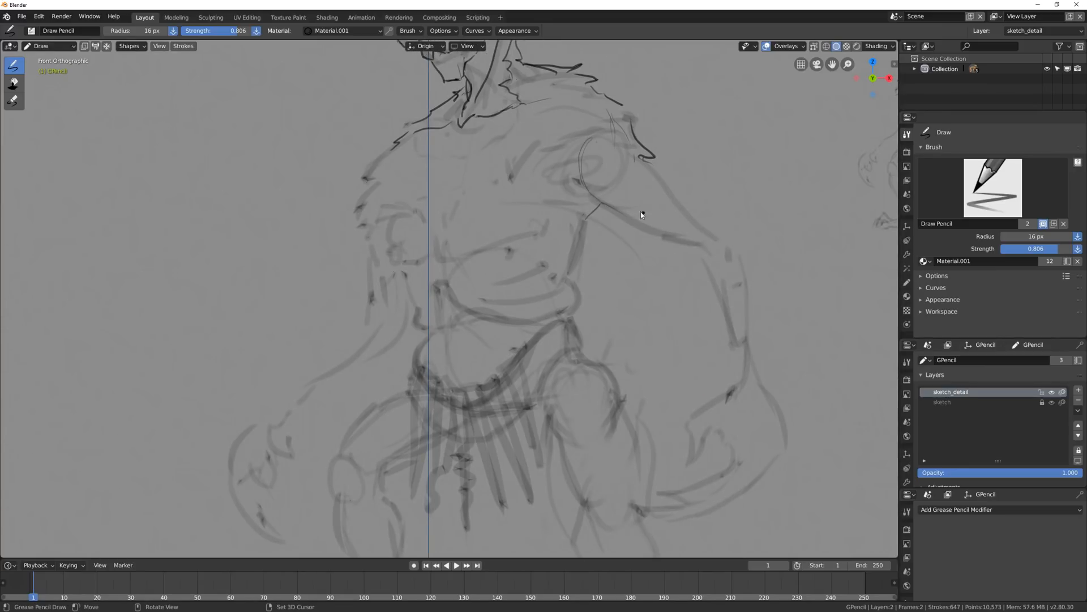
{"action": "left_click_drag", "start_coordinate": [582, 179], "coordinate": [706, 261]}
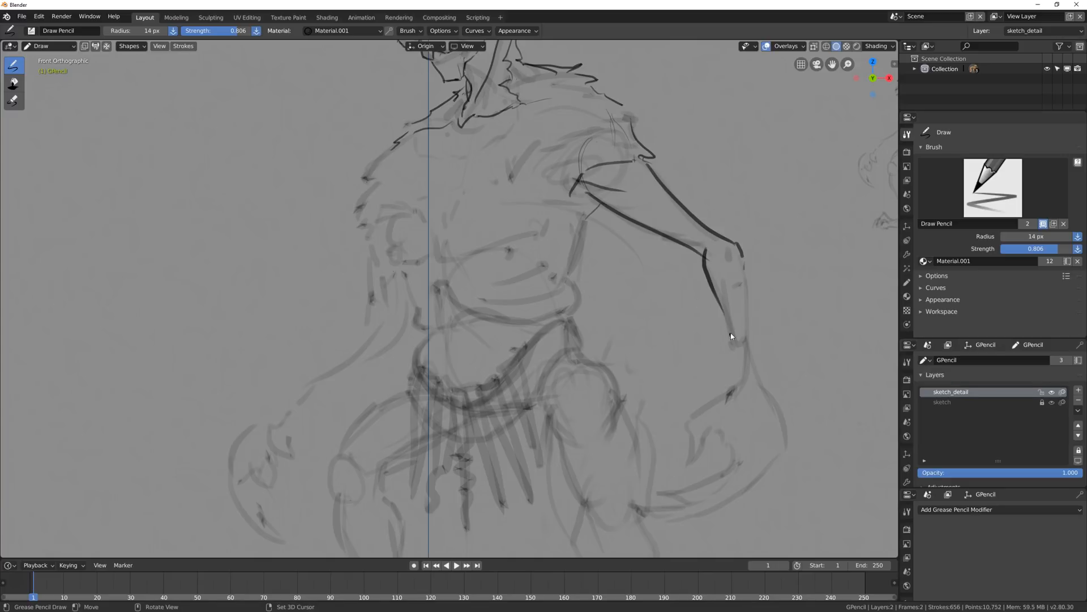
{"action": "left_click_drag", "start_coordinate": [718, 249], "coordinate": [782, 460]}
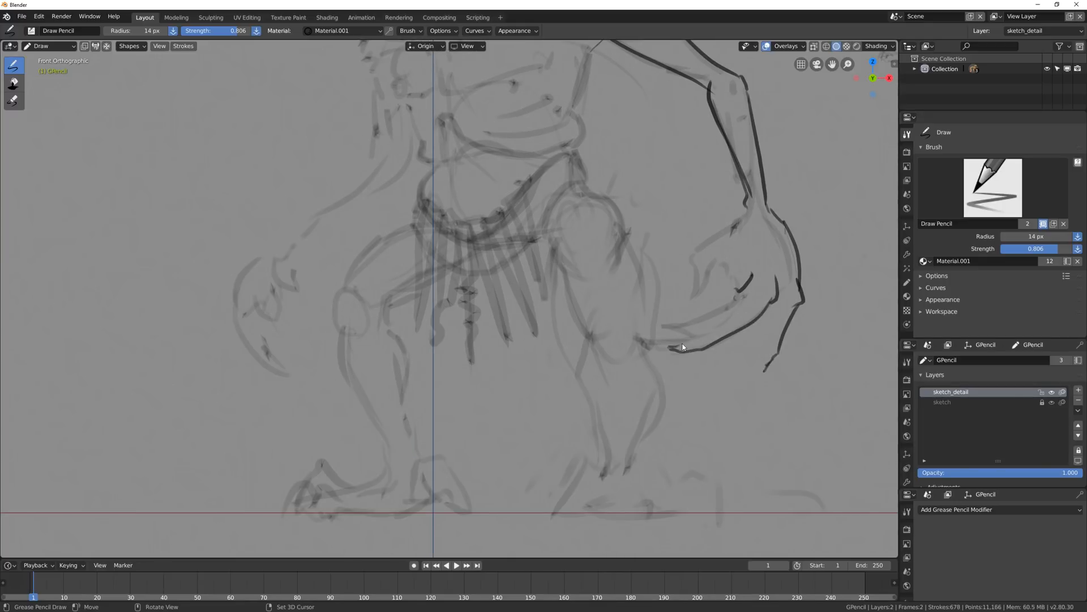
{"action": "left_click_drag", "start_coordinate": [676, 347], "coordinate": [755, 371]}
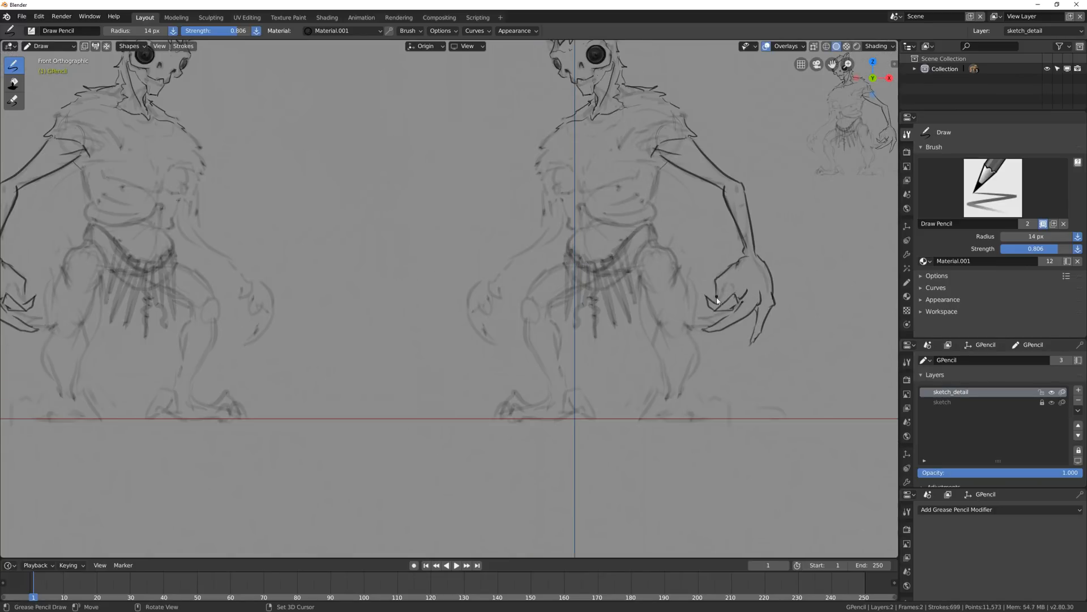
Refine the claws, ink chest muscle lines and spiky shoulder fur, and fill the dark mouth.
{"action": "left_click_drag", "start_coordinate": [722, 284], "coordinate": [748, 305]}
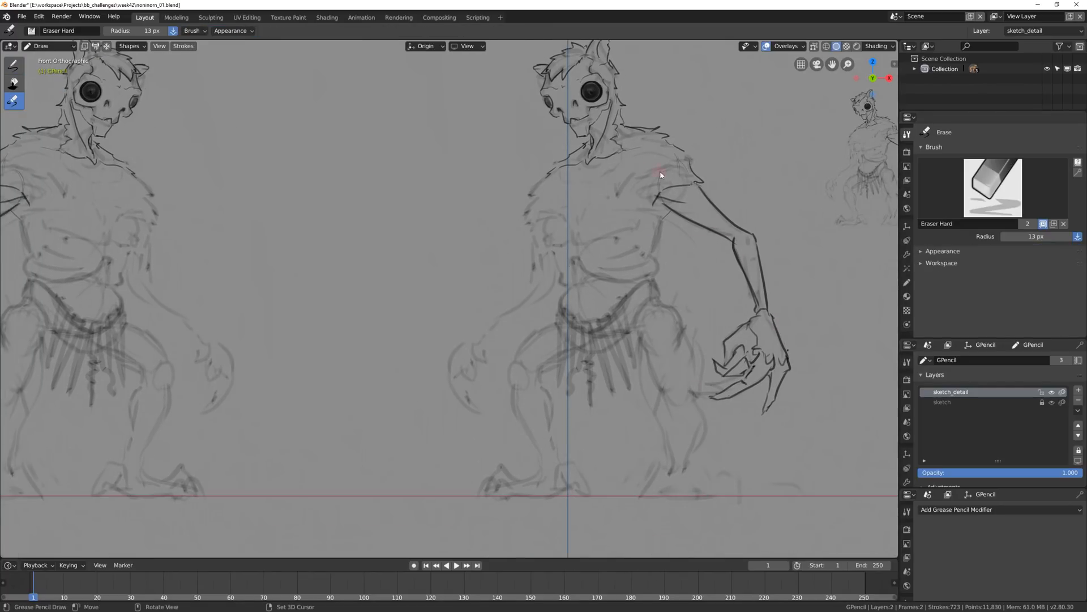
{"action": "left_click", "coordinate": [14, 65]}
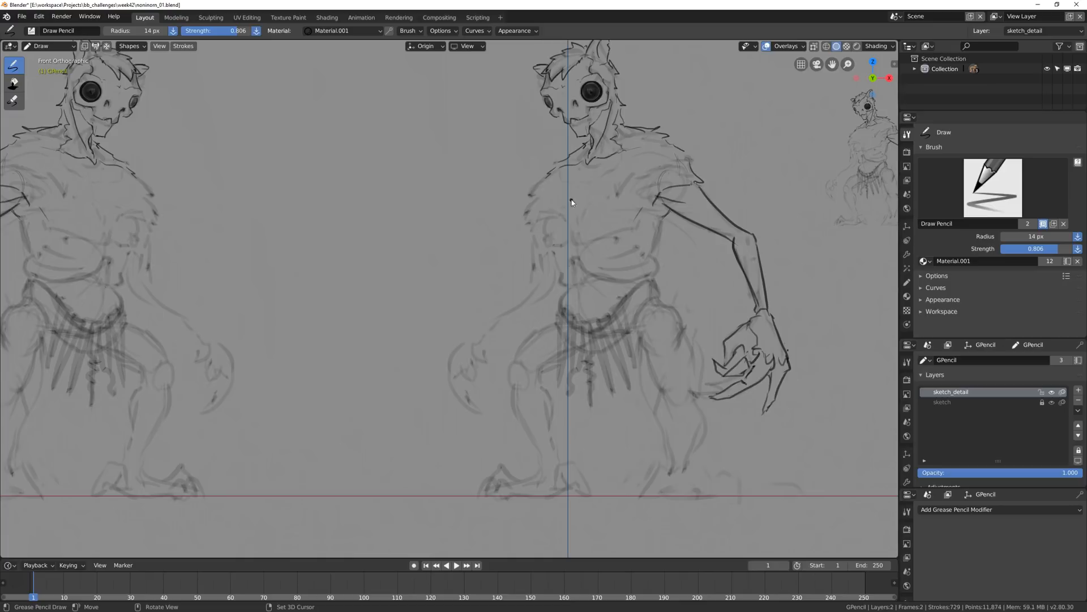
{"action": "left_click_drag", "start_coordinate": [569, 209], "coordinate": [638, 208]}
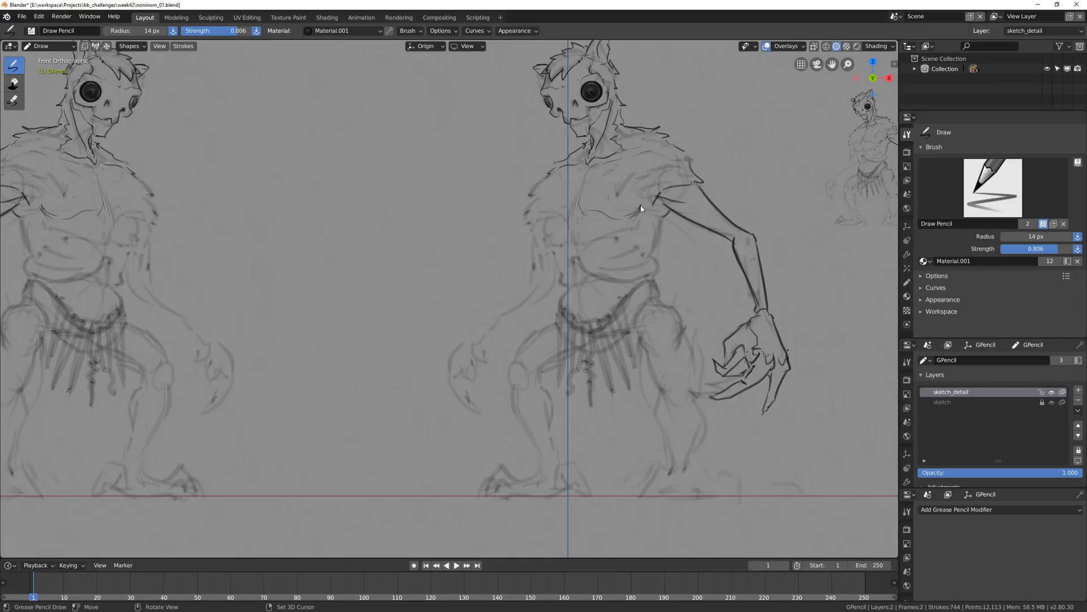
{"action": "left_click_drag", "start_coordinate": [552, 205], "coordinate": [638, 208]}
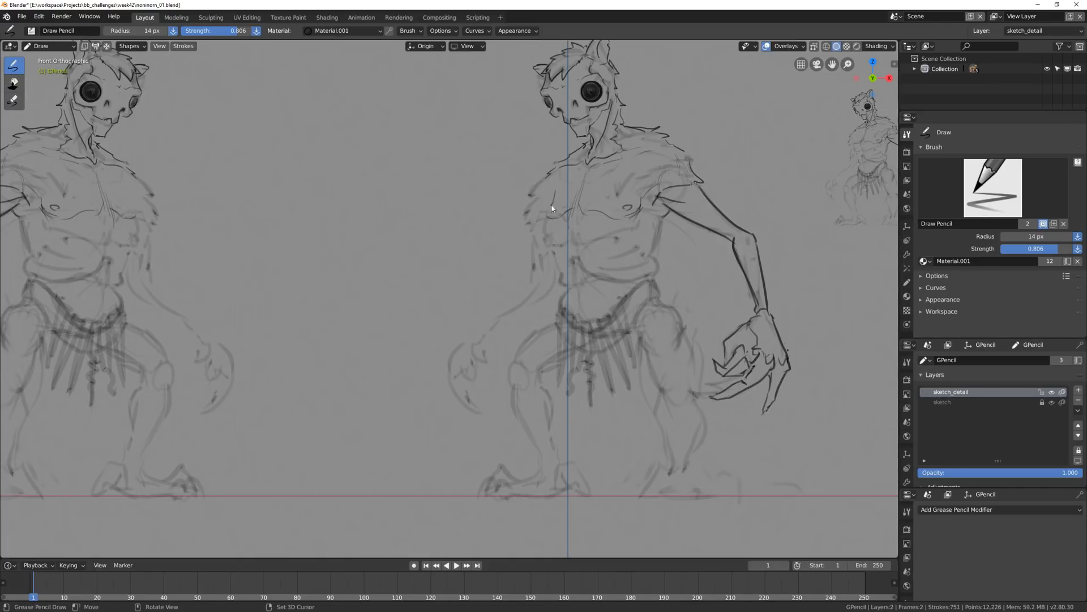
{"action": "left_click_drag", "start_coordinate": [542, 180], "coordinate": [555, 208]}
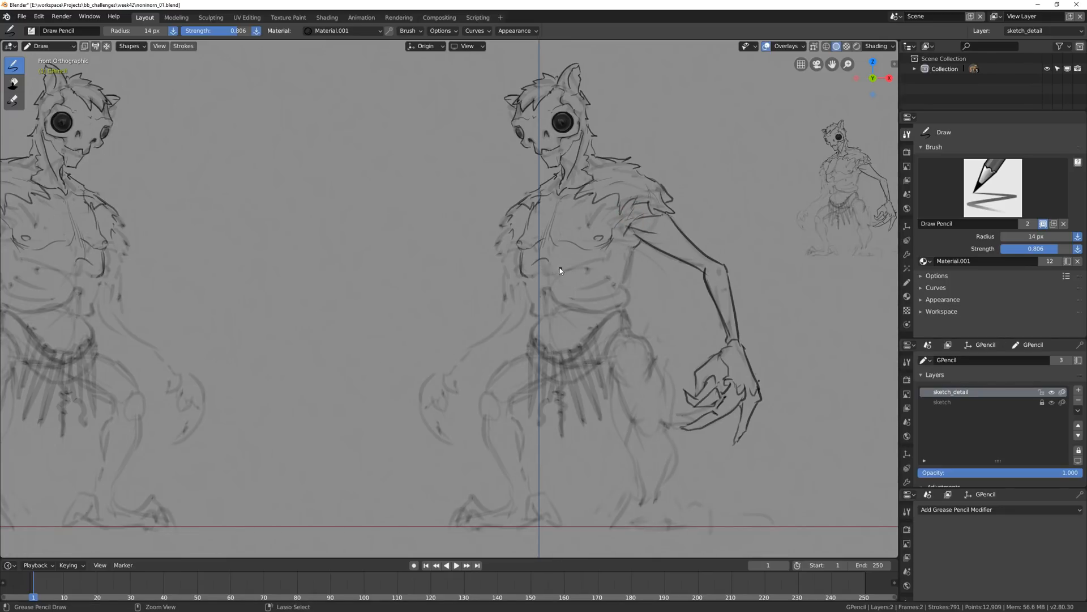
{"action": "left_click_drag", "start_coordinate": [549, 270], "coordinate": [561, 298]}
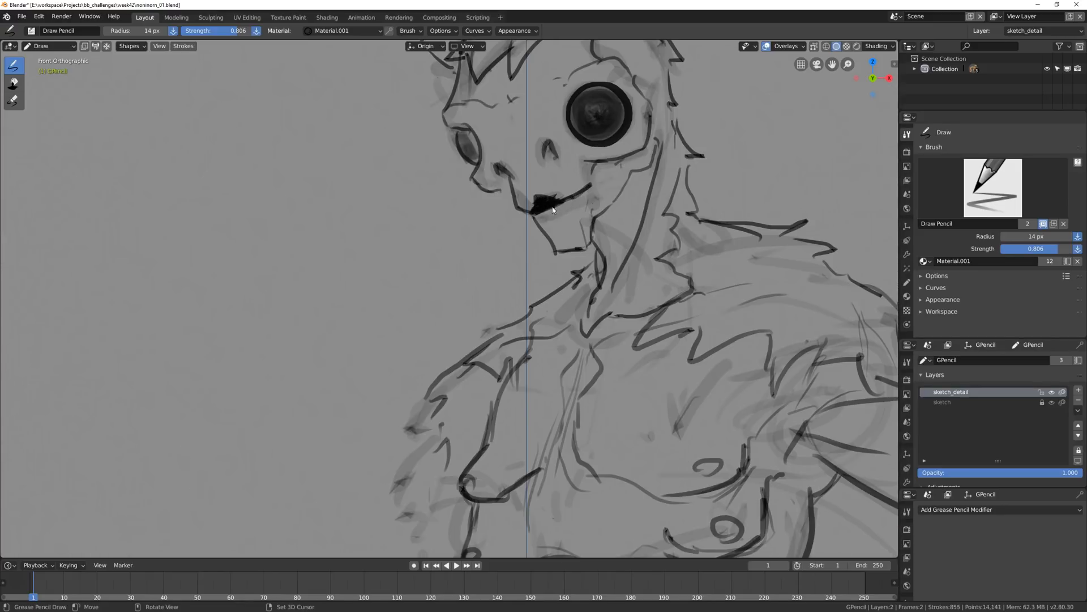
Ink the belly and navel, then the top and bottom edges of the loincloth waistband.
{"action": "left_click", "coordinate": [13, 101]}
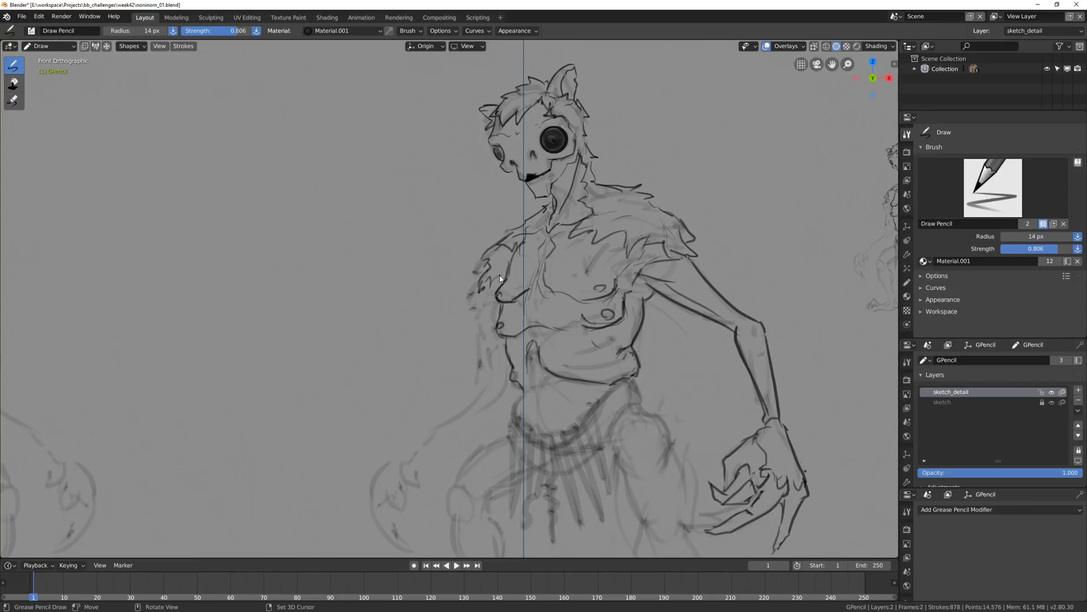
{"action": "left_click_drag", "start_coordinate": [500, 277], "coordinate": [419, 430]}
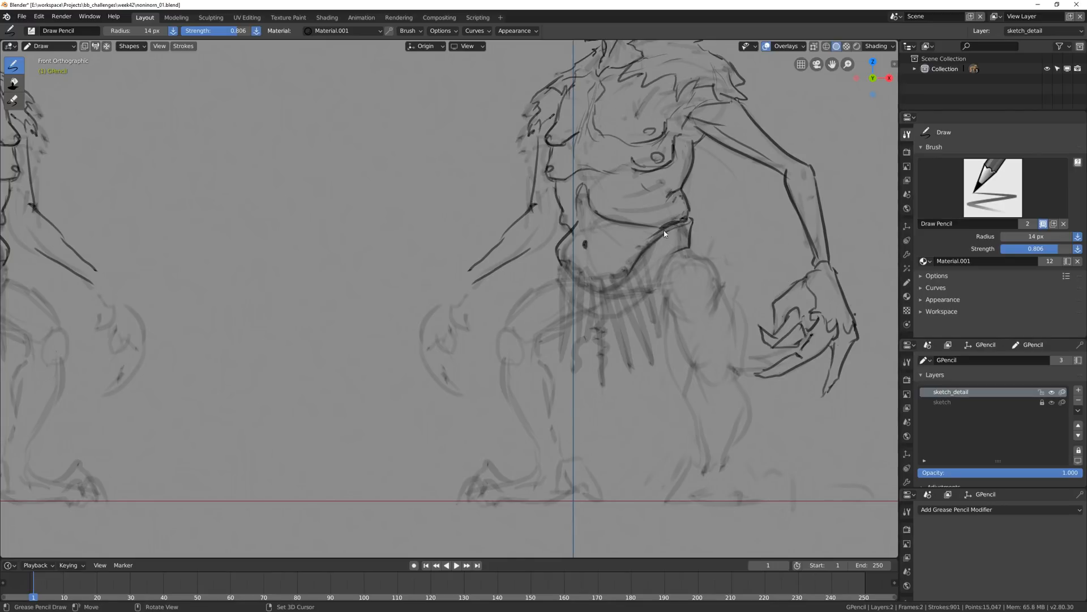
{"action": "left_click_drag", "start_coordinate": [666, 229], "coordinate": [618, 288]}
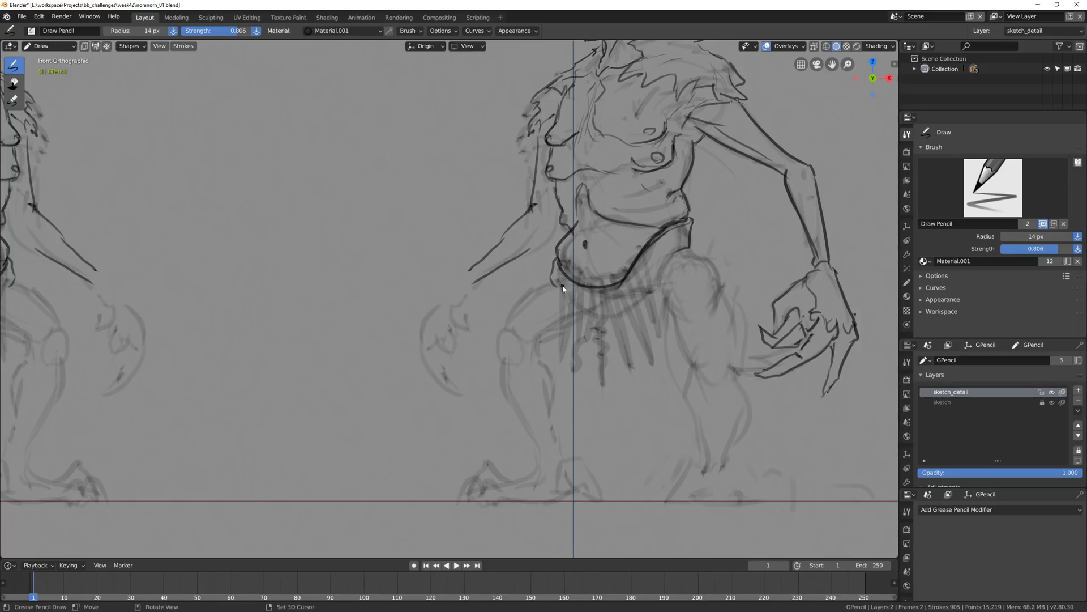
{"action": "left_click_drag", "start_coordinate": [555, 284], "coordinate": [666, 264]}
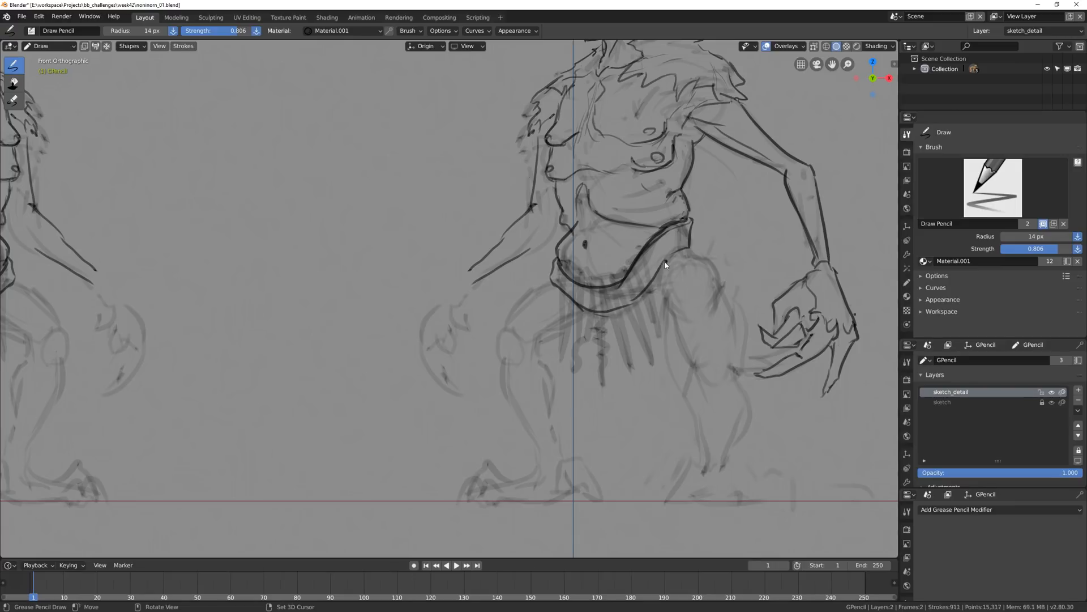
{"action": "left_click", "coordinate": [14, 101]}
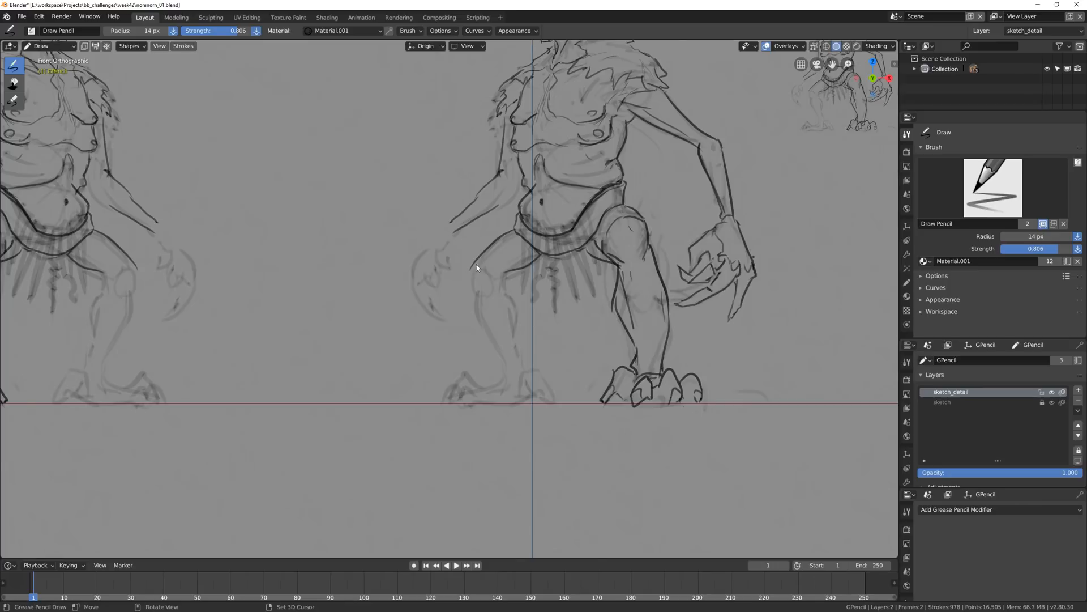
Ink the inner line of the left leg and the lower leg and foot, then reactivate the rough sketch layer.
{"action": "left_click_drag", "start_coordinate": [478, 267], "coordinate": [513, 343]}
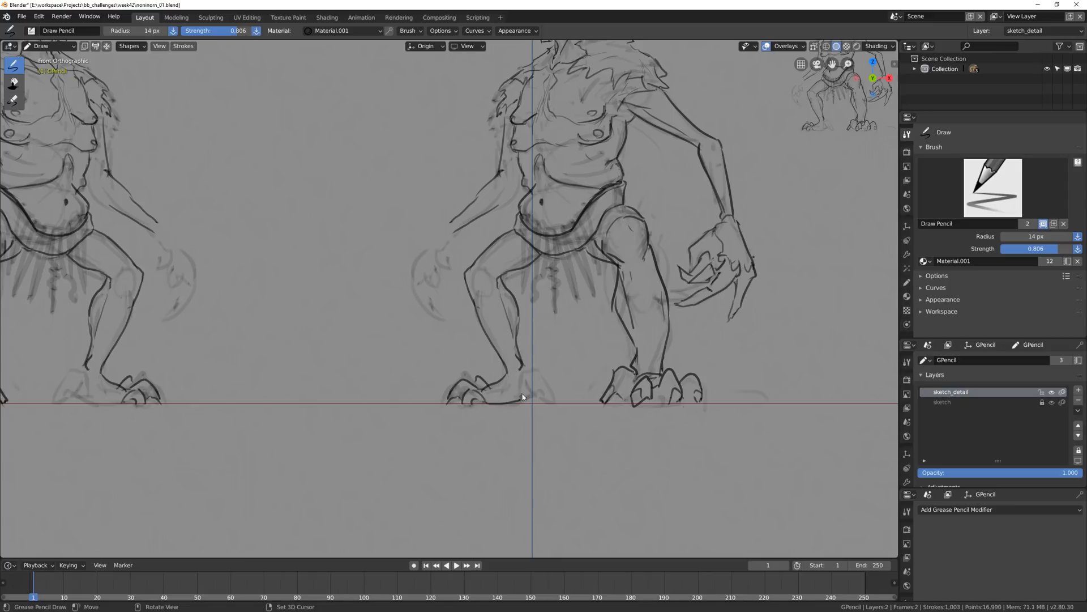
{"action": "scroll", "scroll_direction": "down", "scroll_amount": 3}
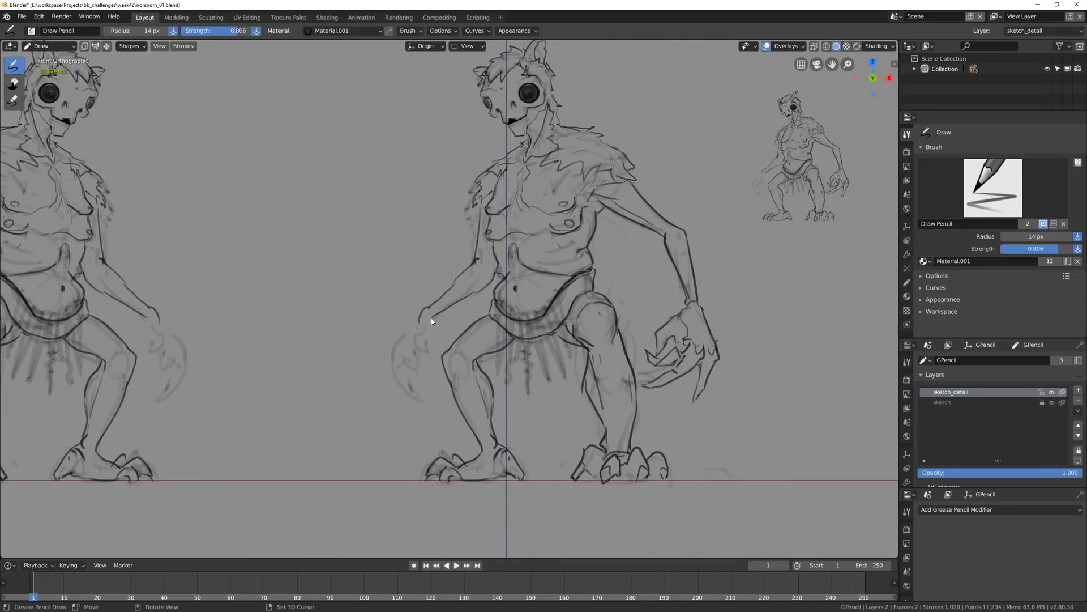
{"action": "left_click_drag", "start_coordinate": [434, 316], "coordinate": [389, 330]}
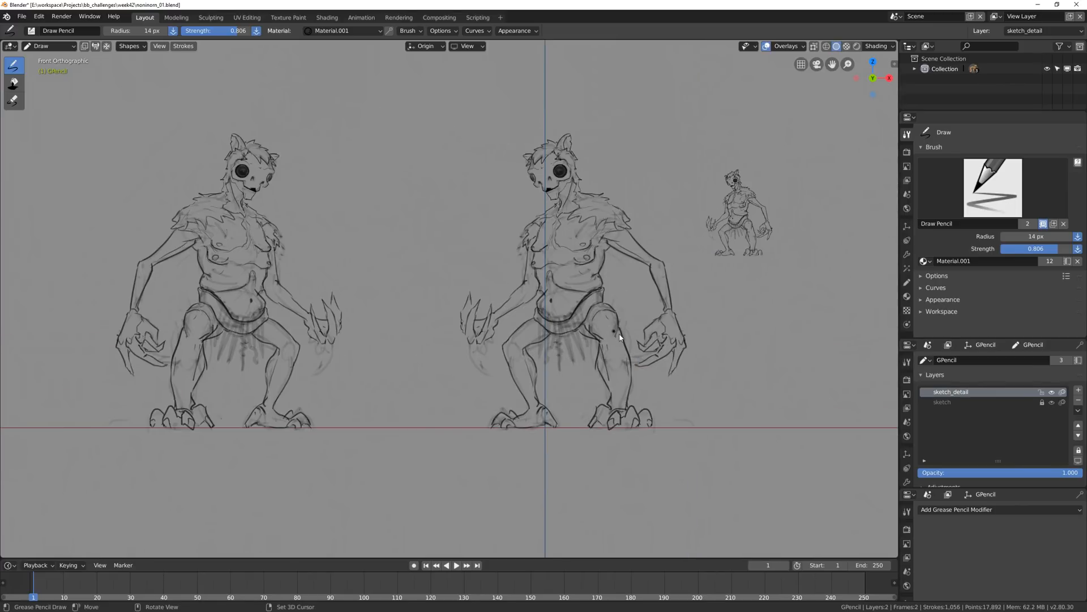
{"action": "left_click", "coordinate": [49, 45]}
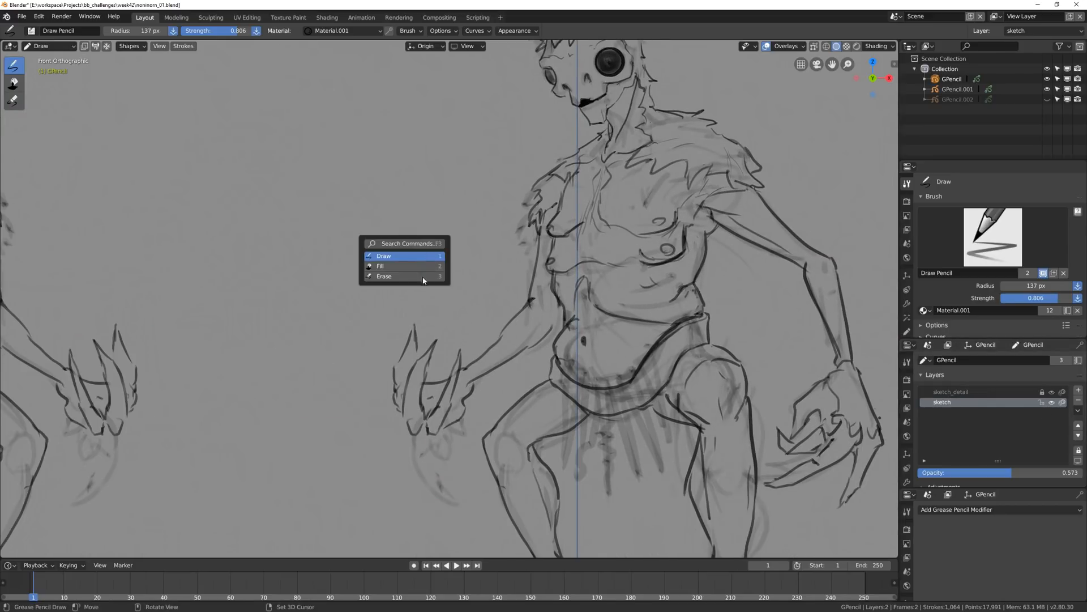
Draw several ragged cloth strips hanging below the loincloth waistband with the Draw Pencil.
{"action": "left_click", "coordinate": [384, 276]}
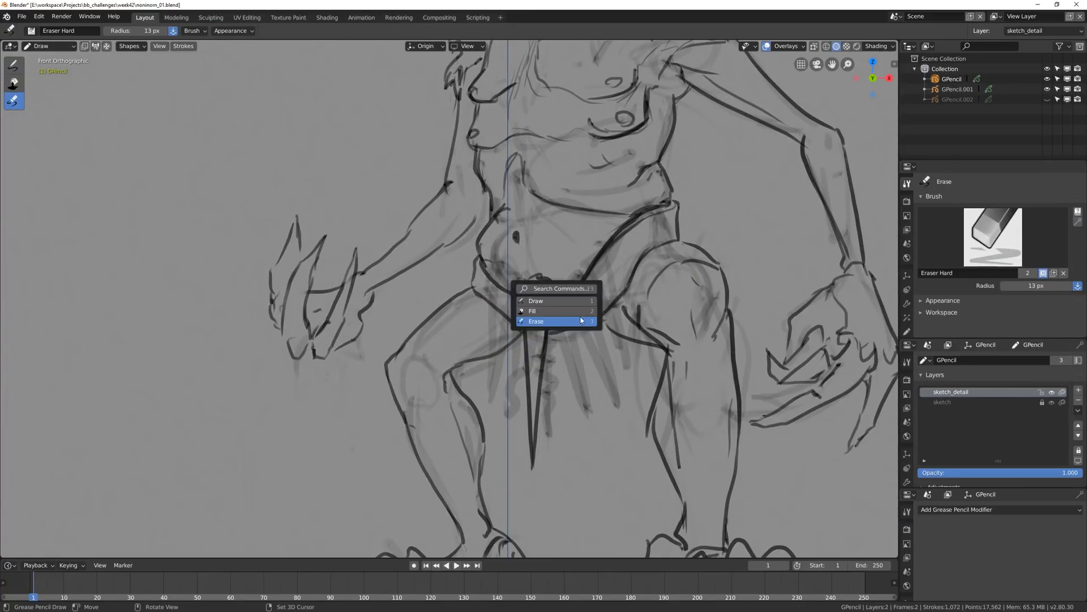
{"action": "left_click", "coordinate": [536, 300]}
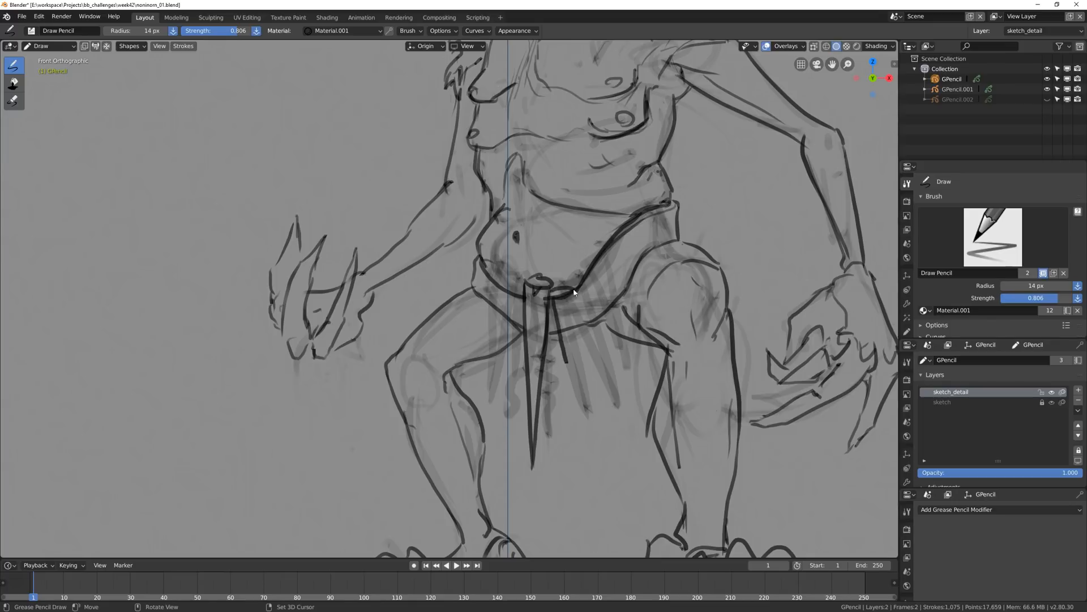
{"action": "left_click_drag", "start_coordinate": [572, 291], "coordinate": [600, 458]}
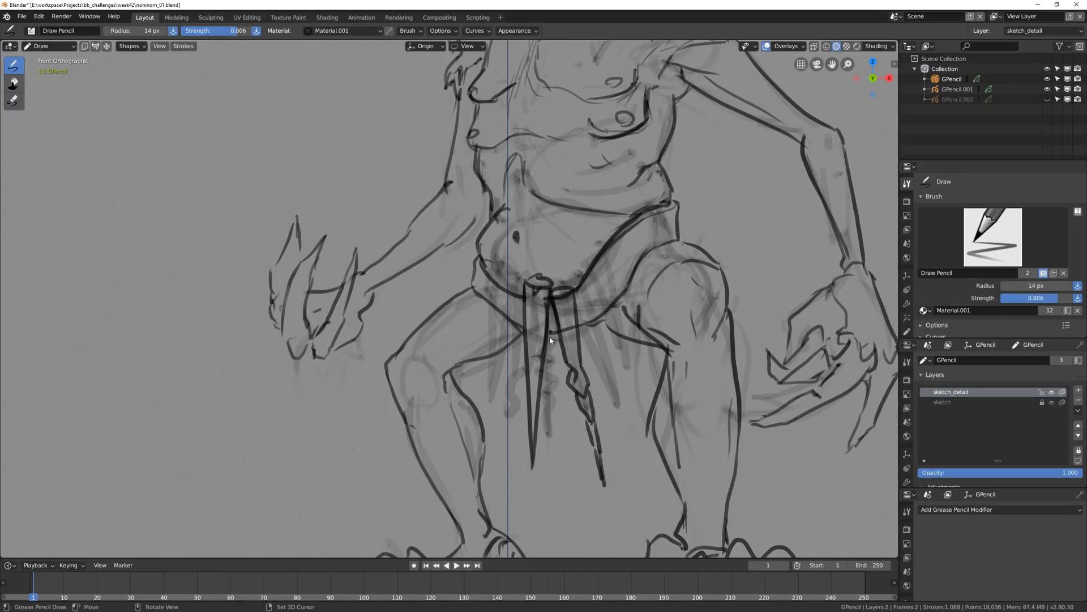
{"action": "left_click_drag", "start_coordinate": [552, 326], "coordinate": [566, 451]}
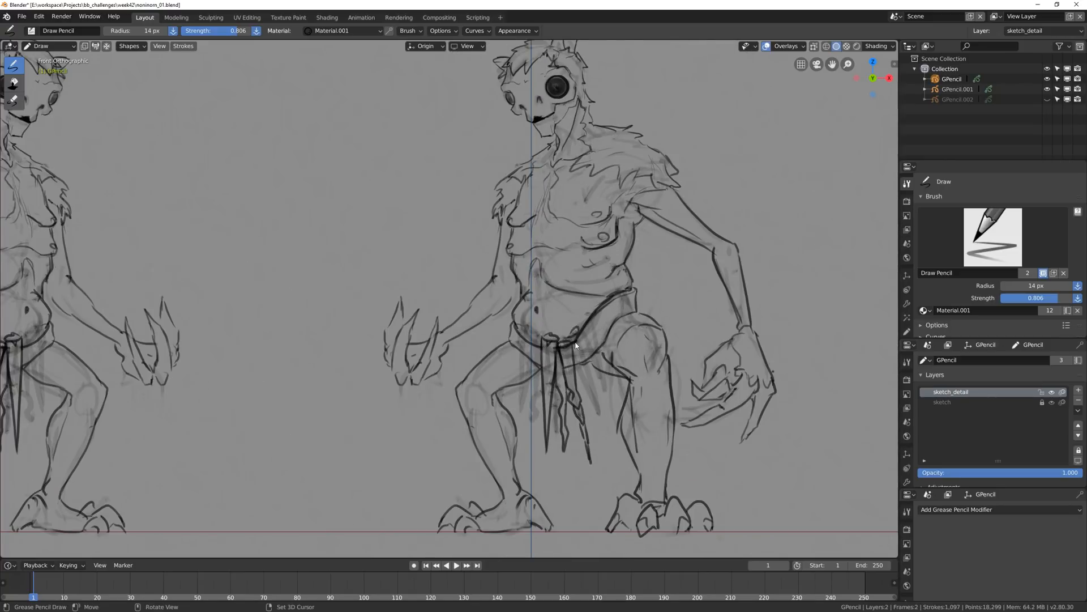
{"action": "left_click_drag", "start_coordinate": [573, 340], "coordinate": [610, 422]}
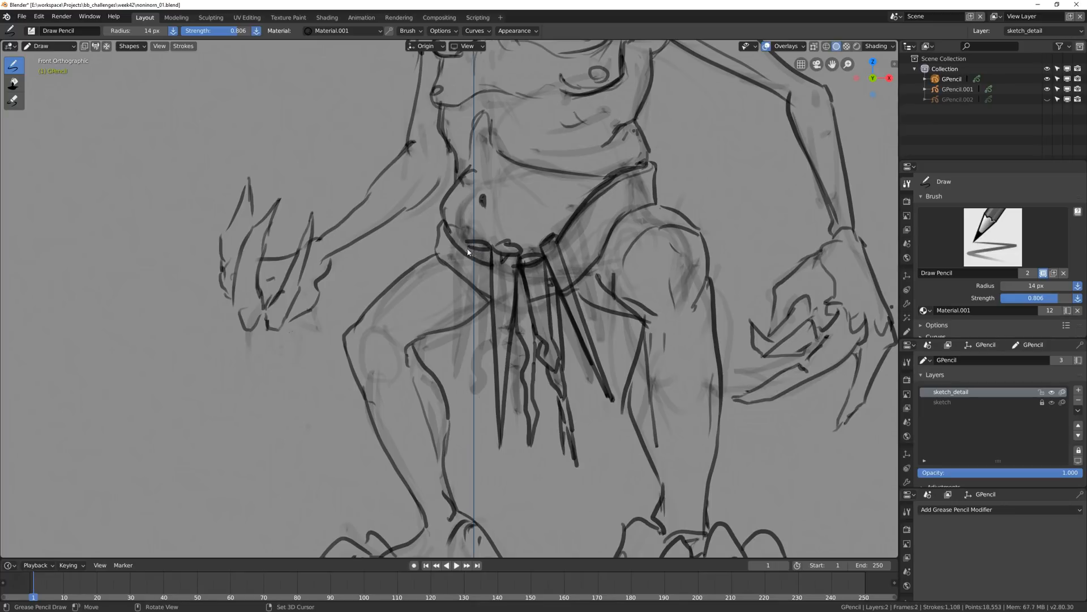
{"action": "left_click_drag", "start_coordinate": [472, 264], "coordinate": [486, 444]}
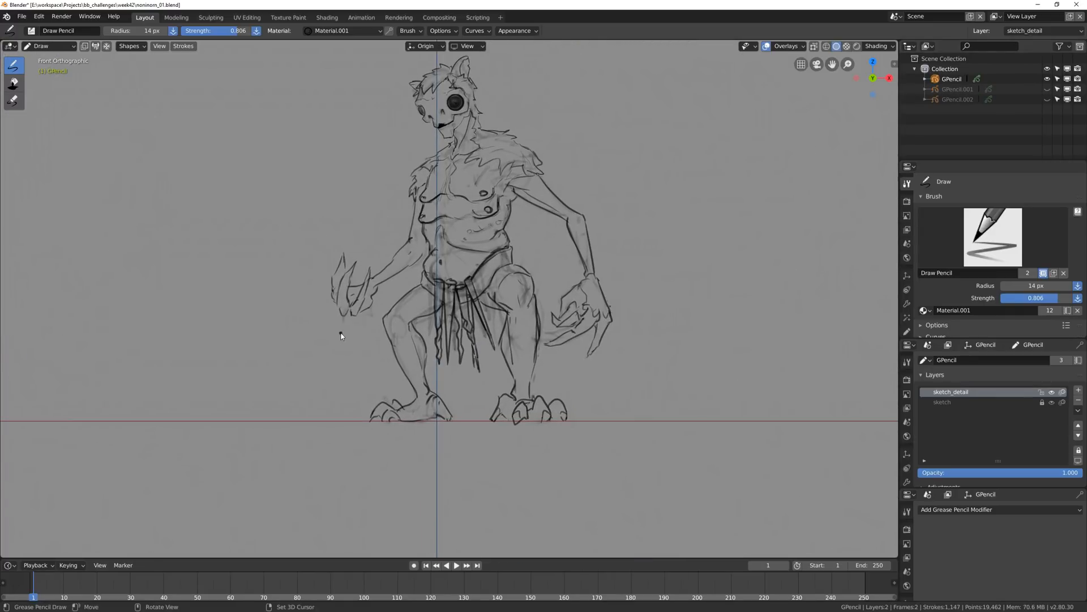
Sketch the staff shaft with an animal skull at its base, finishing the jaw near the ground line.
{"action": "left_click_drag", "start_coordinate": [339, 285], "coordinate": [347, 347]}
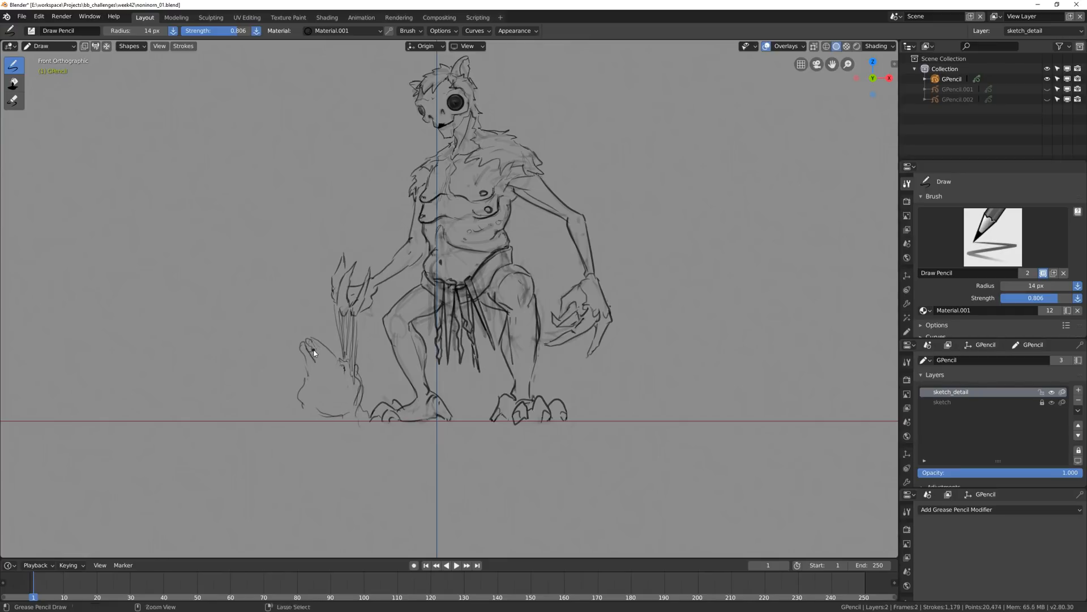
{"action": "left_click_drag", "start_coordinate": [305, 344], "coordinate": [319, 357]}
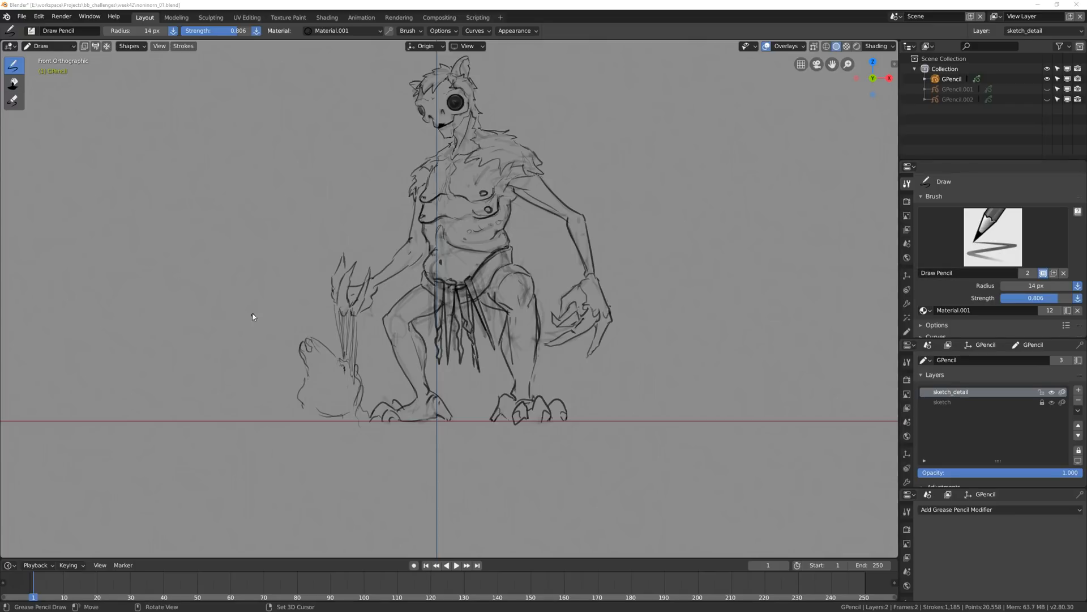
{"action": "left_click_drag", "start_coordinate": [308, 326], "coordinate": [319, 354]}
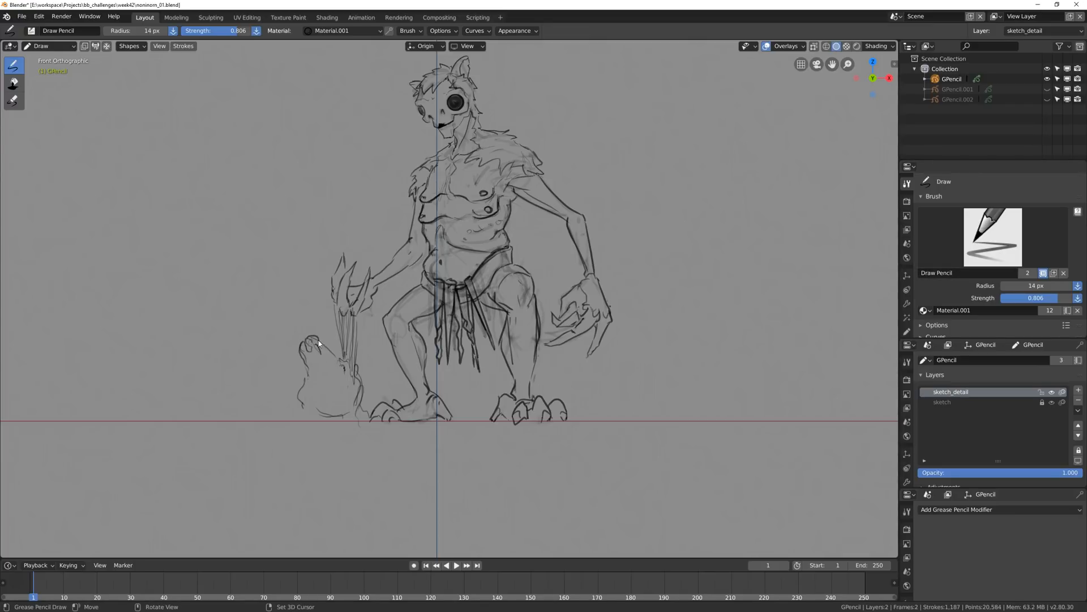
{"action": "left_click_drag", "start_coordinate": [319, 344], "coordinate": [361, 413]}
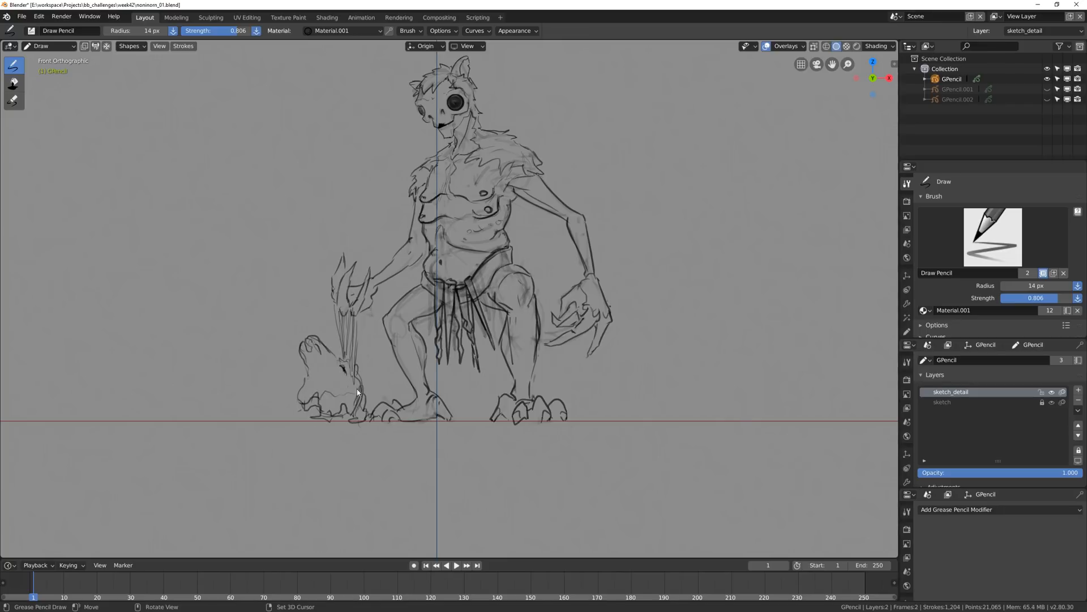
{"action": "left_click_drag", "start_coordinate": [305, 347], "coordinate": [357, 395]}
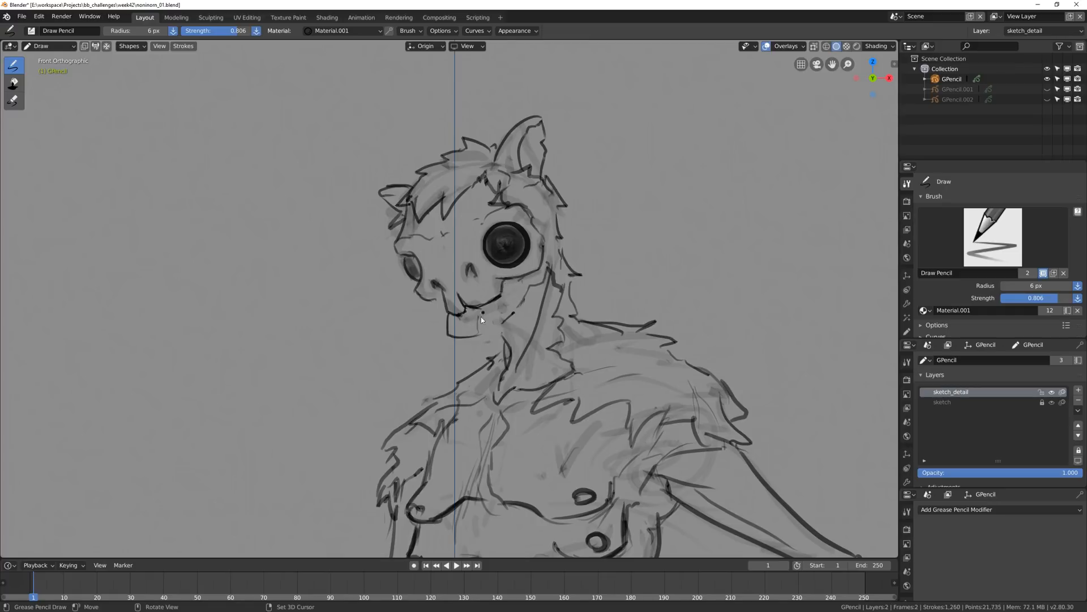
Redraw the jaw line, cheek and teeth of the creature's skull face with finer strokes.
{"action": "left_click_drag", "start_coordinate": [447, 304], "coordinate": [475, 340]}
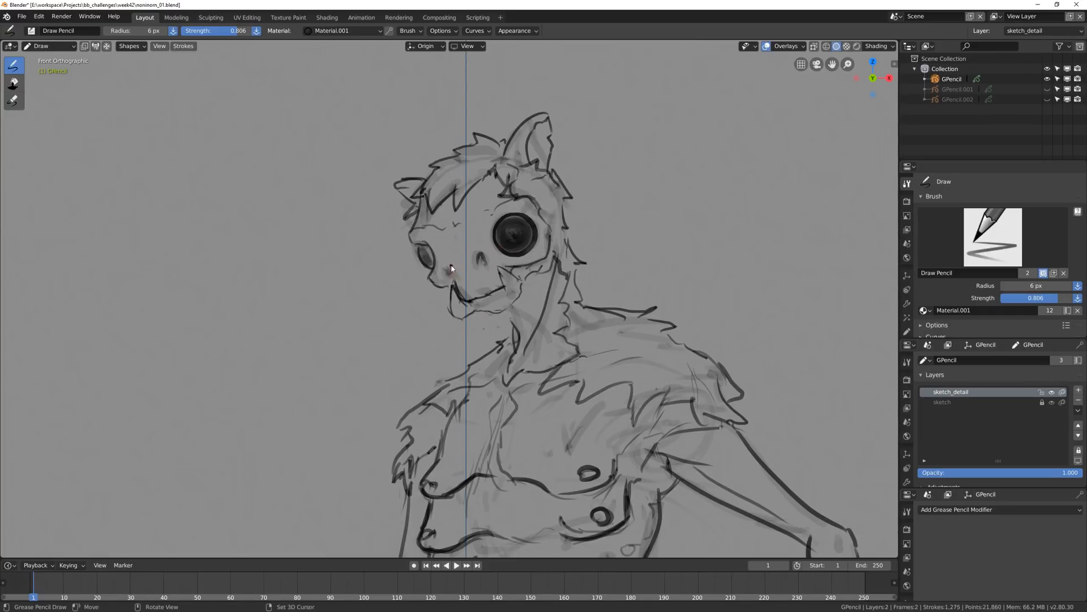
{"action": "left_click_drag", "start_coordinate": [447, 267], "coordinate": [506, 291]}
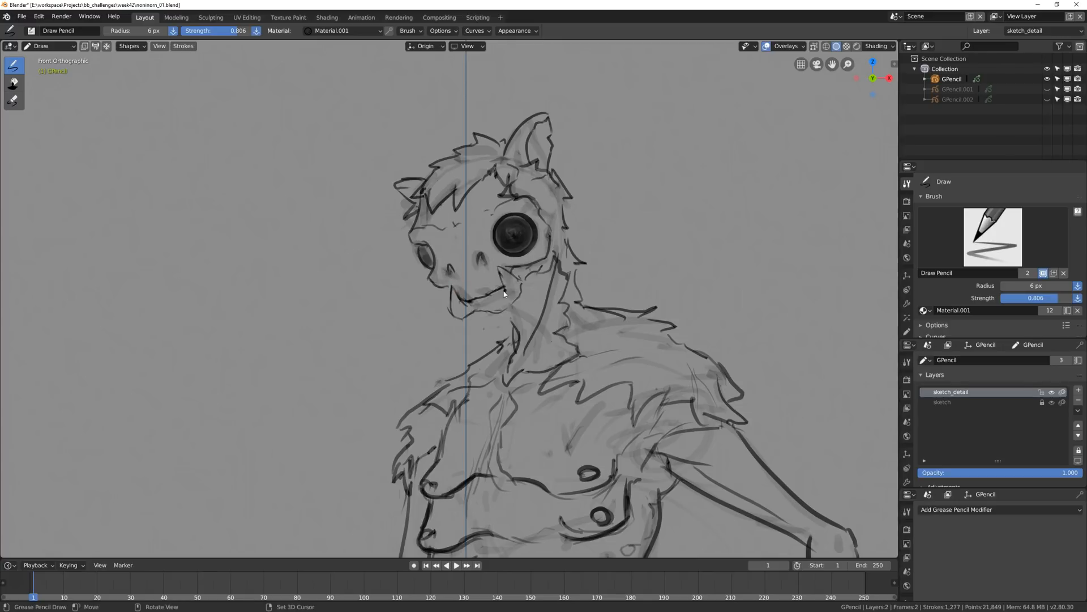
{"action": "left_click_drag", "start_coordinate": [506, 291], "coordinate": [541, 271]}
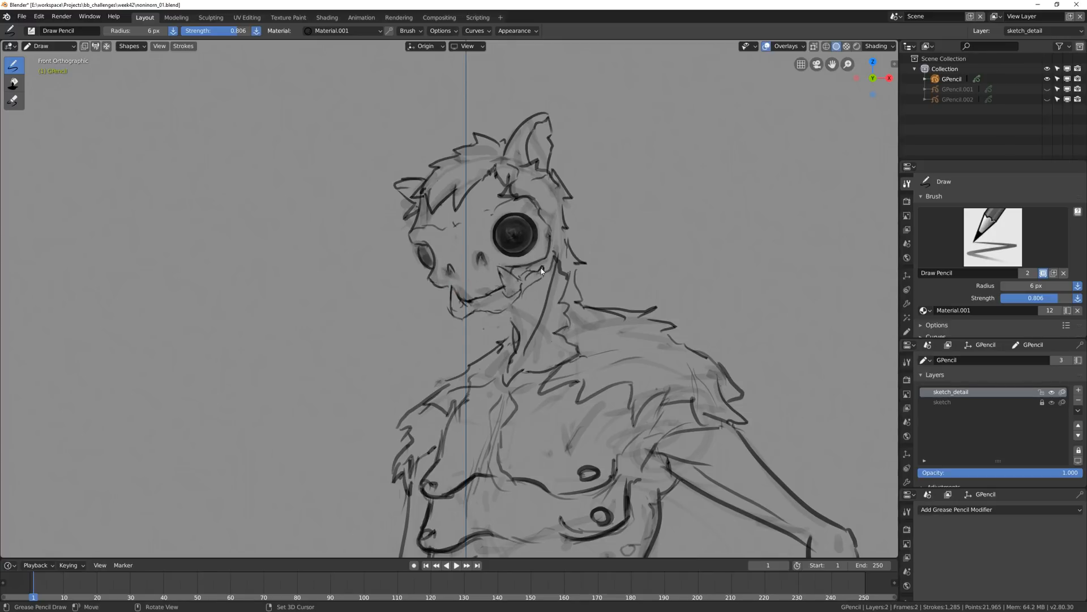
Refine the fur strokes along the top of the creature's head.
{"action": "left_click", "coordinate": [944, 402]}
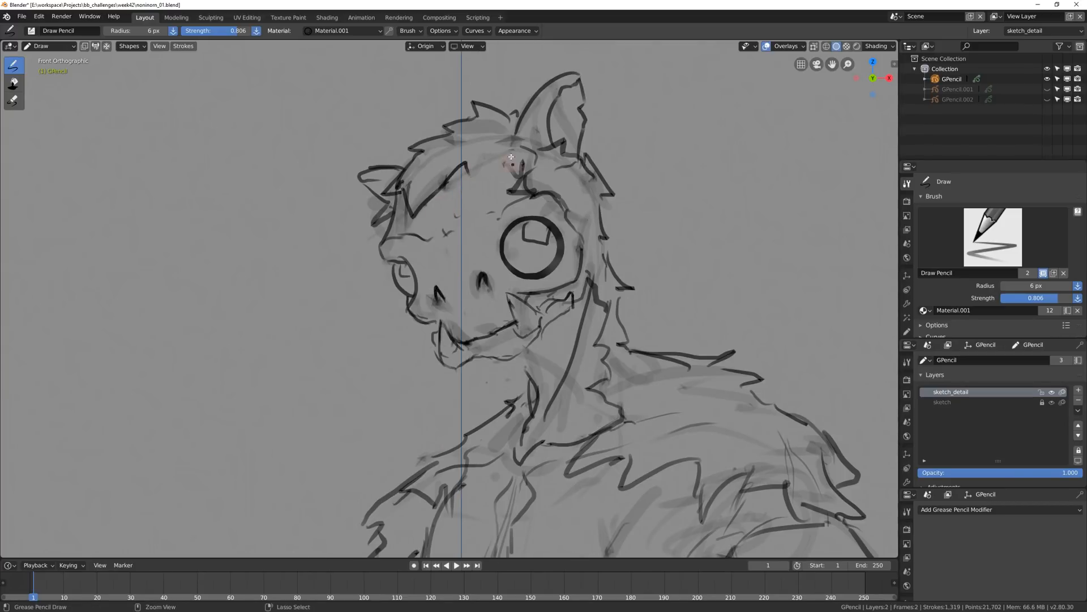
{"action": "left_click_drag", "start_coordinate": [500, 153], "coordinate": [597, 284]}
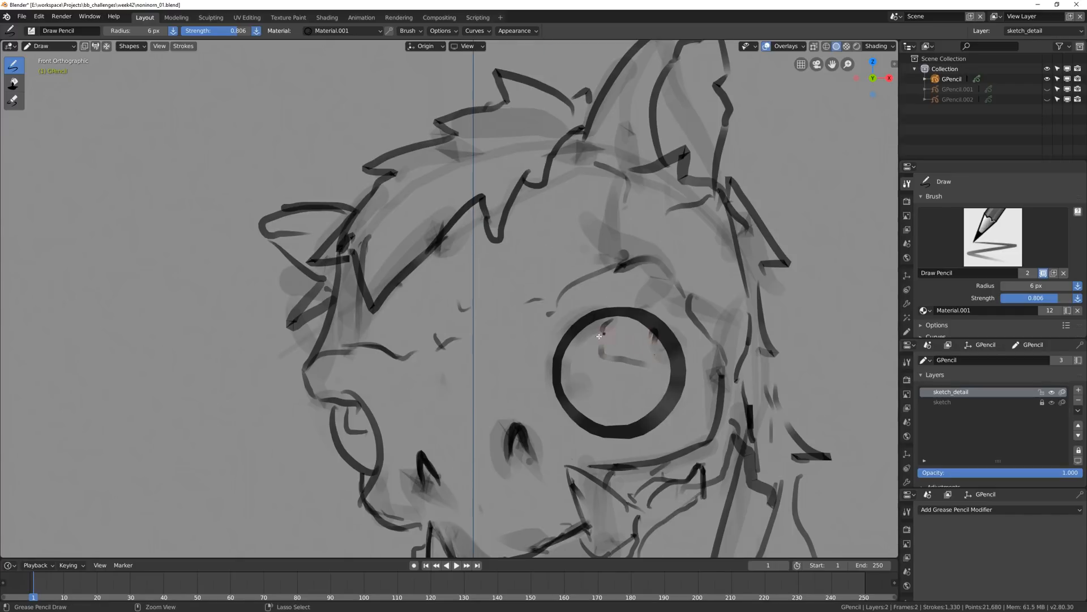
{"action": "scroll", "scroll_direction": "down", "scroll_amount": 3}
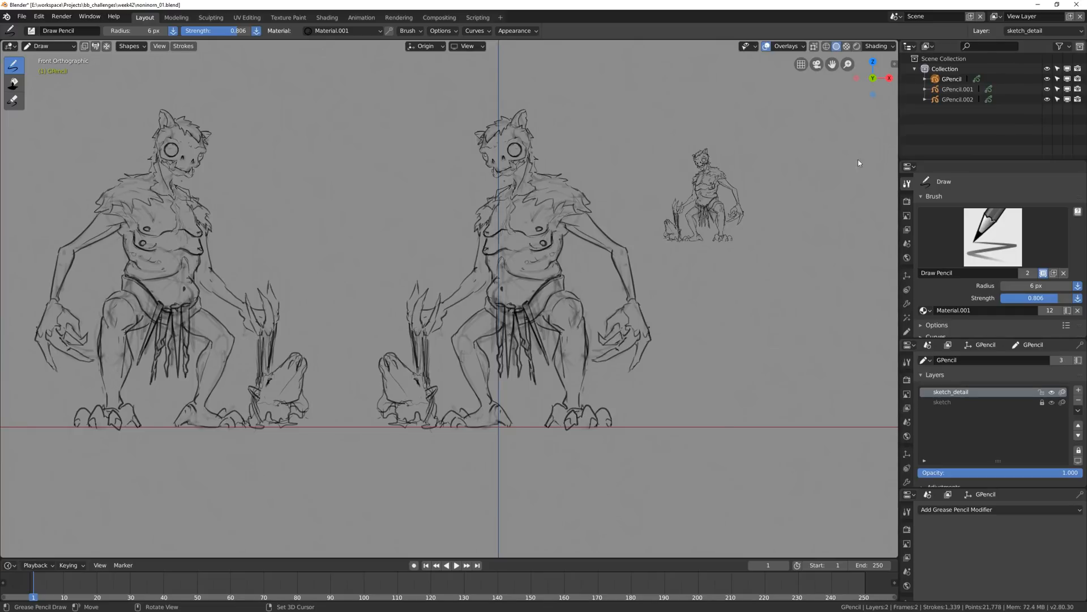
Thin the skull head's eye ring with the Thickness sculpt brush.
{"action": "left_click_drag", "start_coordinate": [520, 284], "coordinate": [534, 308]}
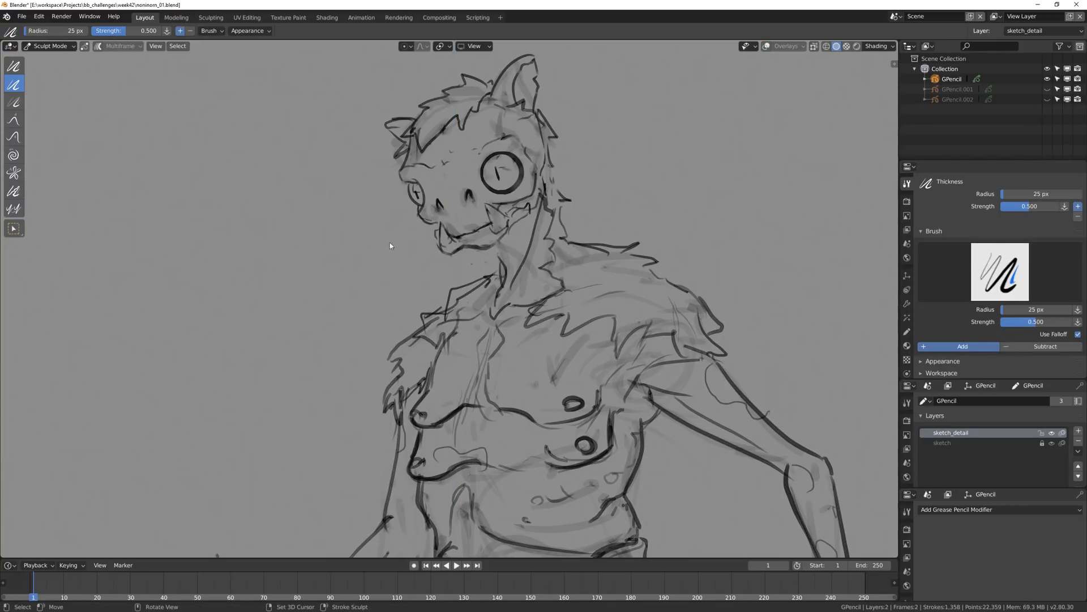
Choose the Grab sculpt tool and make GPencil.002 and GPencil.001 visible again in the Outliner.
{"action": "left_click", "coordinate": [12, 102]}
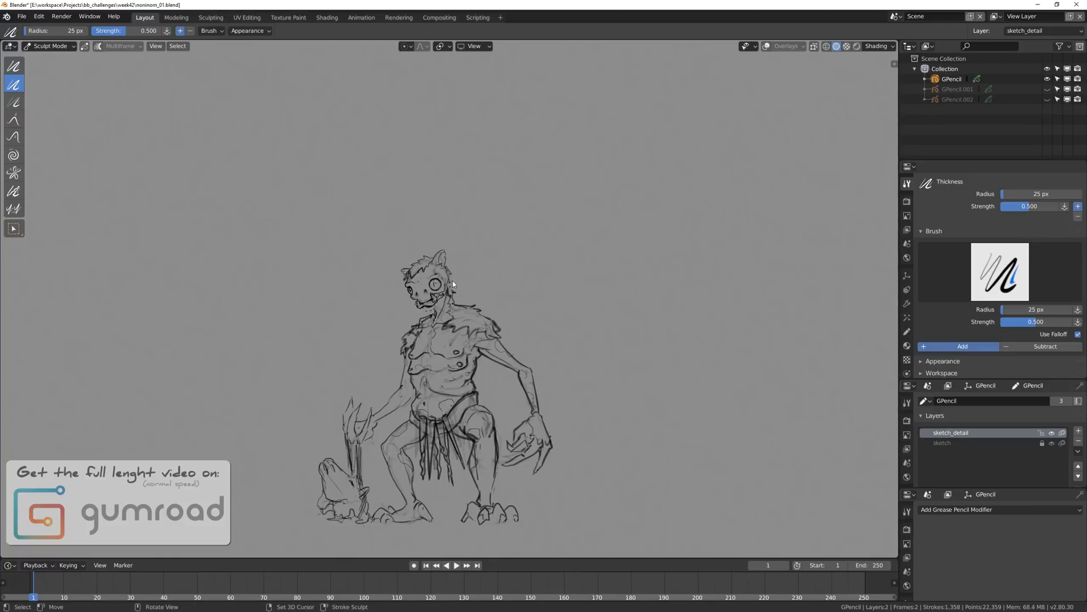
{"action": "left_click", "coordinate": [12, 119]}
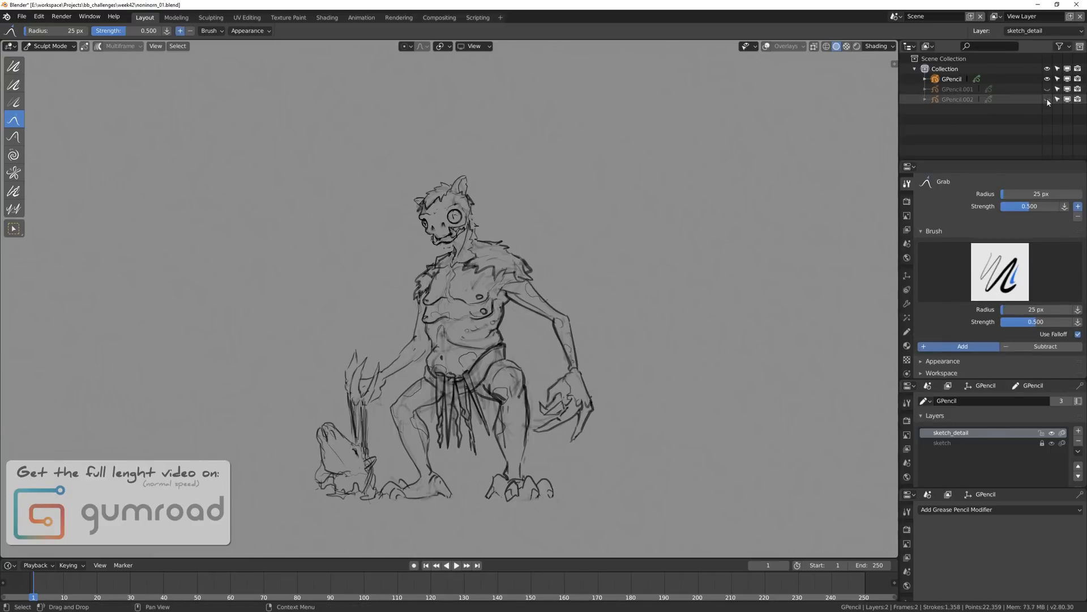
{"action": "left_click", "coordinate": [1046, 88]}
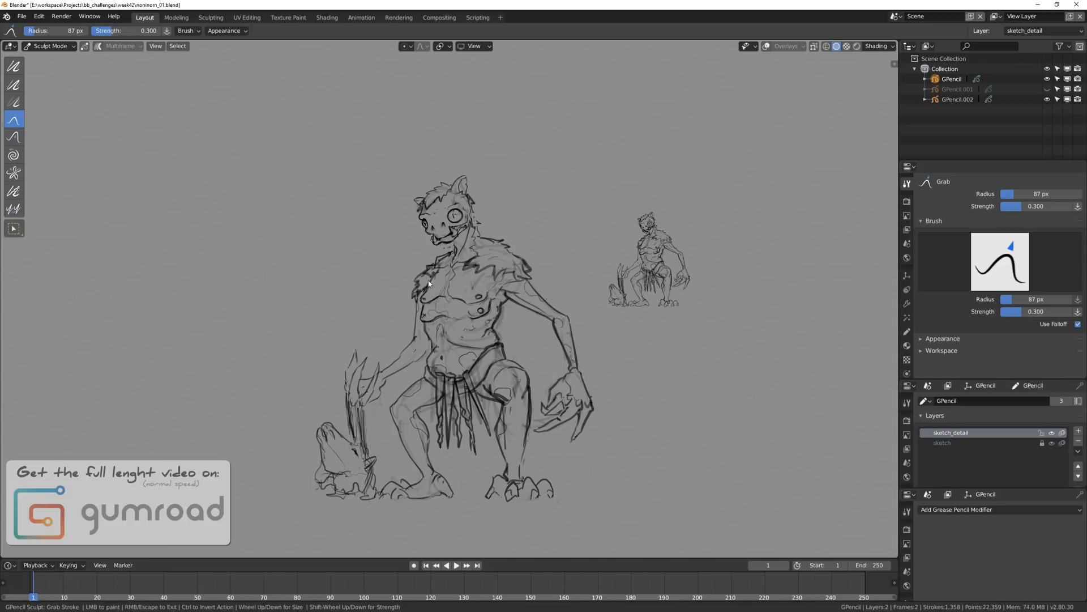
{"action": "left_click", "coordinate": [1046, 89]}
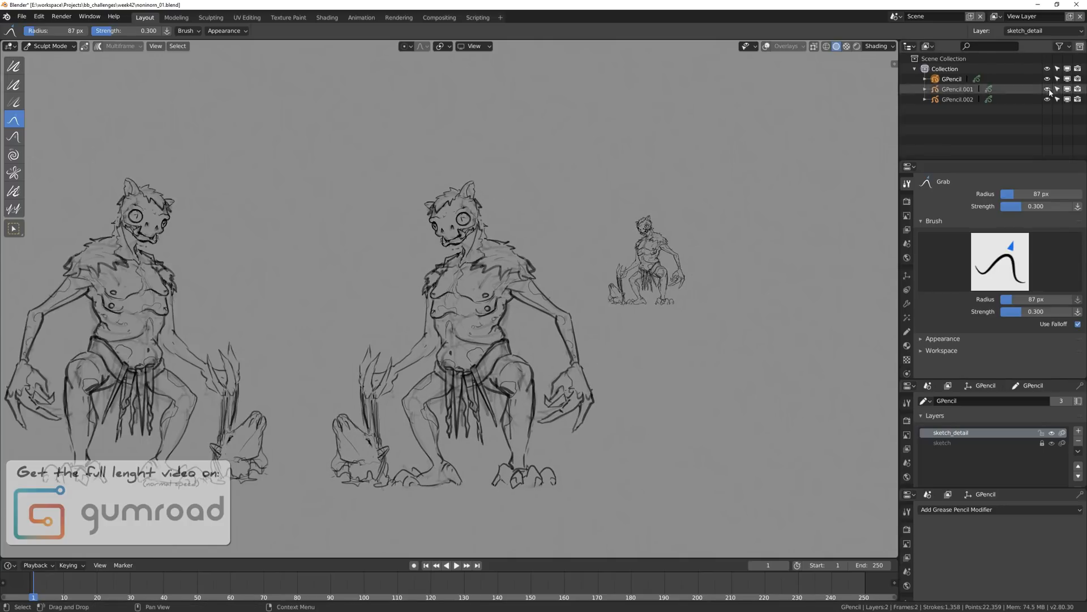